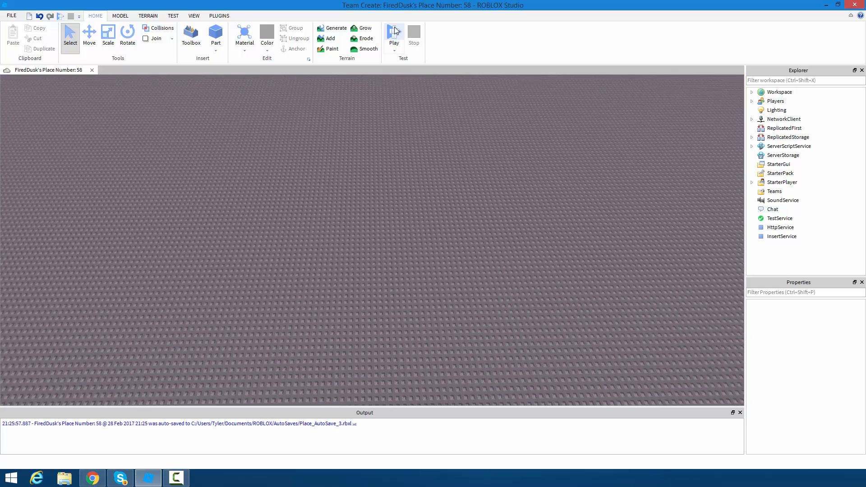
{"action": "mouse_move", "coordinate": [393, 33]}
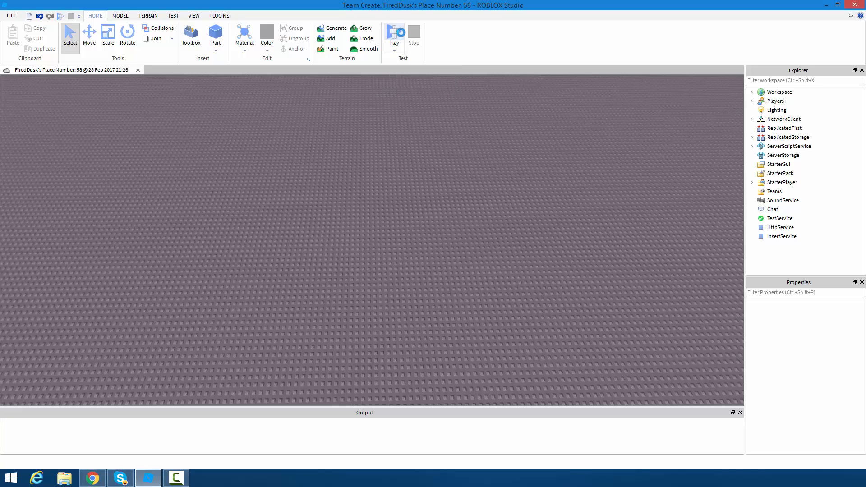
- Play-test the place and inspect Player1's RightArm and RightLeg models in the Workspace
{"action": "left_click", "coordinate": [394, 35]}
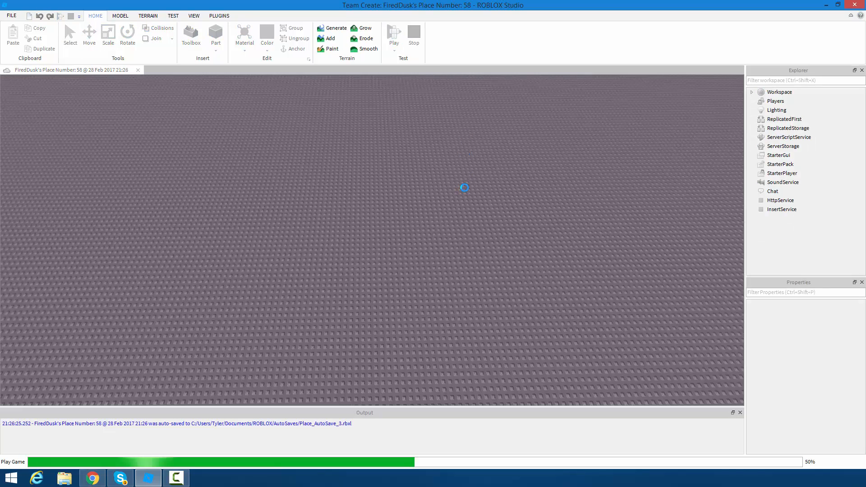
{"action": "left_click", "coordinate": [394, 37]}
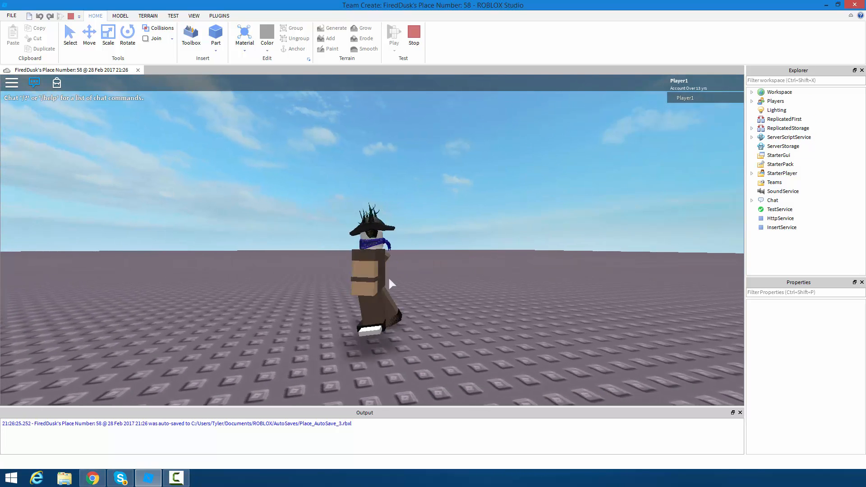
{"action": "left_click", "coordinate": [753, 92]}
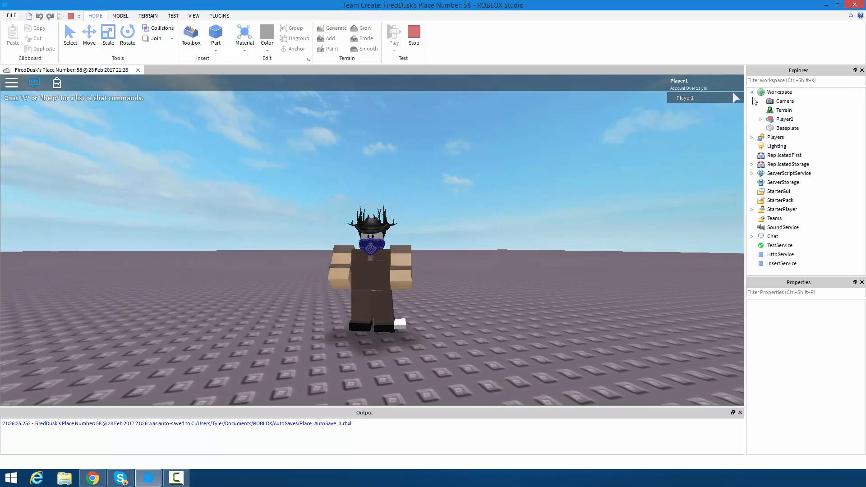
{"action": "left_click", "coordinate": [794, 219]}
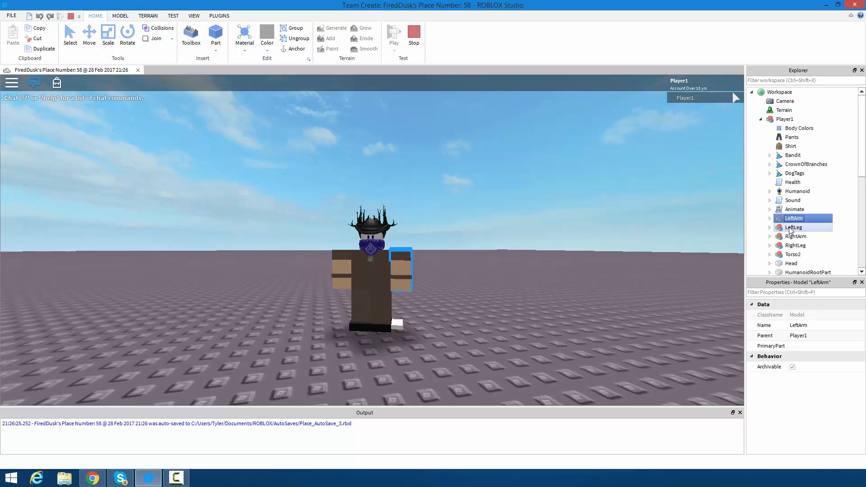
{"action": "left_click", "coordinate": [796, 237]}
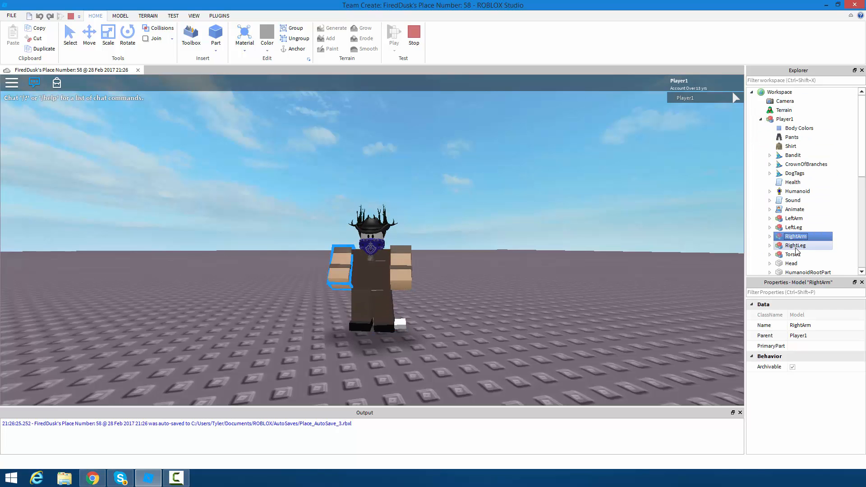
{"action": "left_click", "coordinate": [795, 245]}
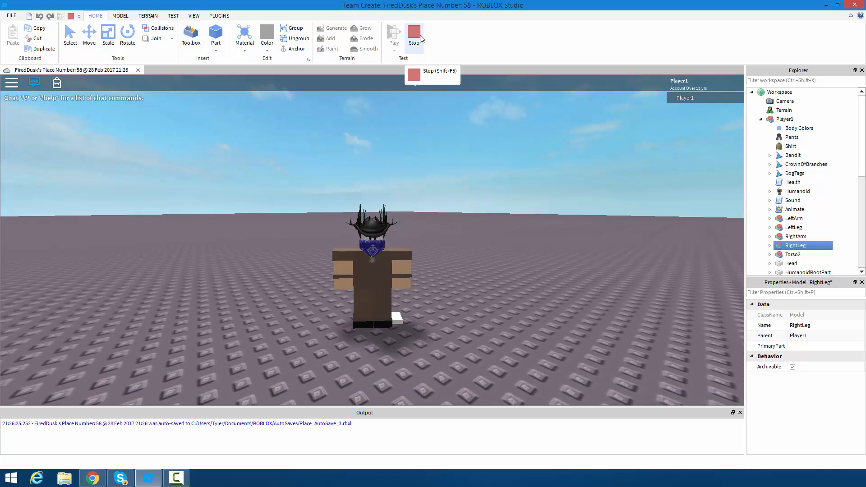
- Stop the test run, tilt the view toward the horizon, and start another test run
{"action": "left_click", "coordinate": [413, 36]}
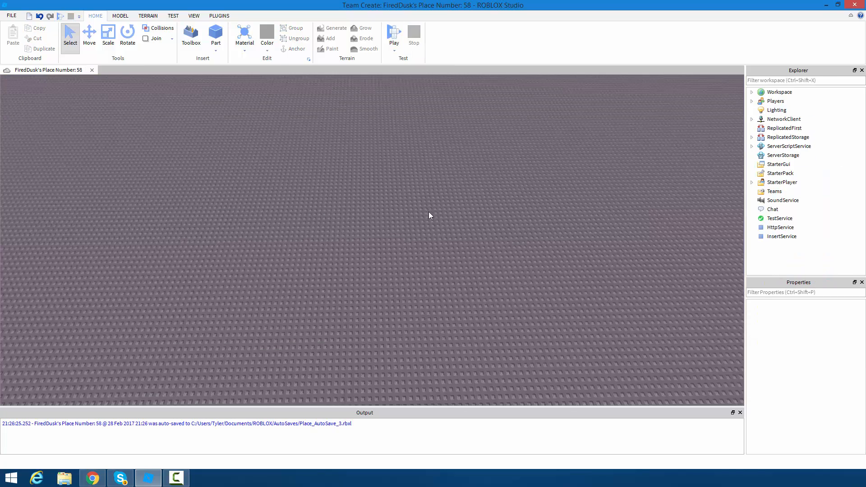
{"action": "left_click_drag", "start_coordinate": [430, 216], "coordinate": [473, 357]}
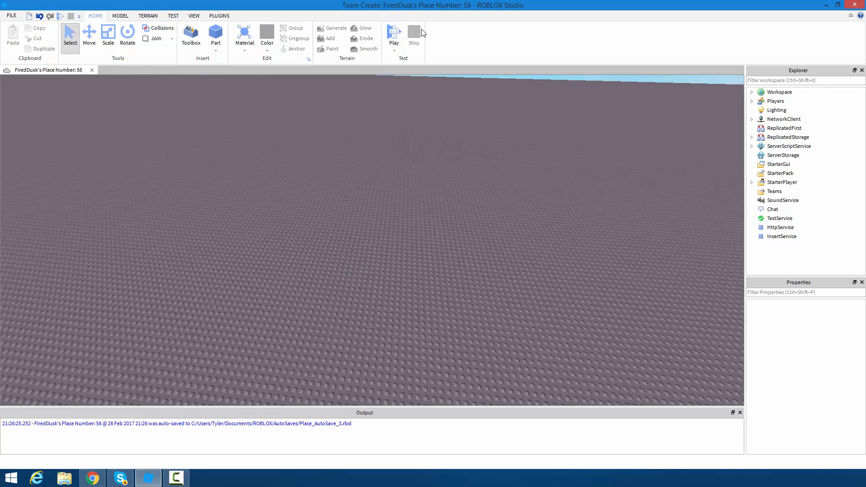
{"action": "left_click", "coordinate": [393, 34]}
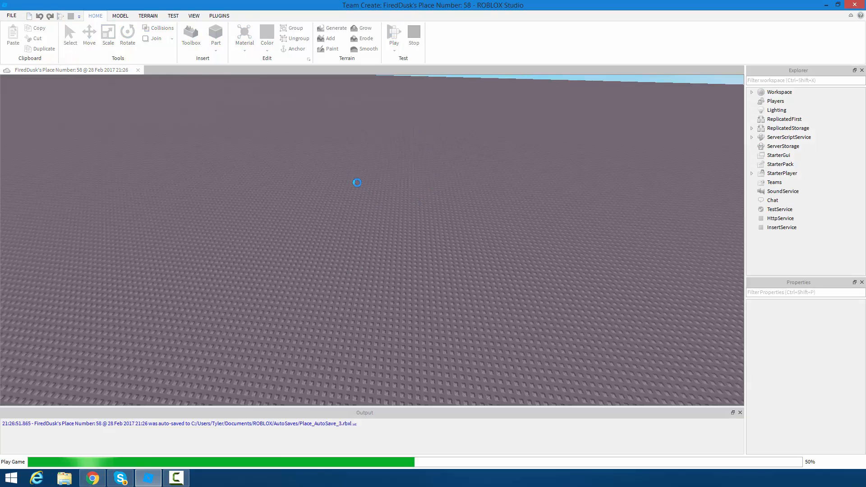
{"action": "left_click", "coordinate": [393, 33]}
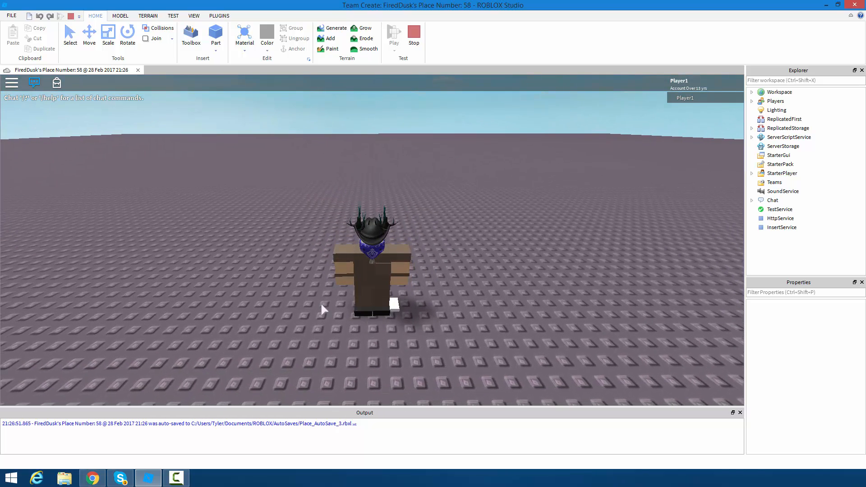
{"action": "mouse_move", "coordinate": [475, 195]}
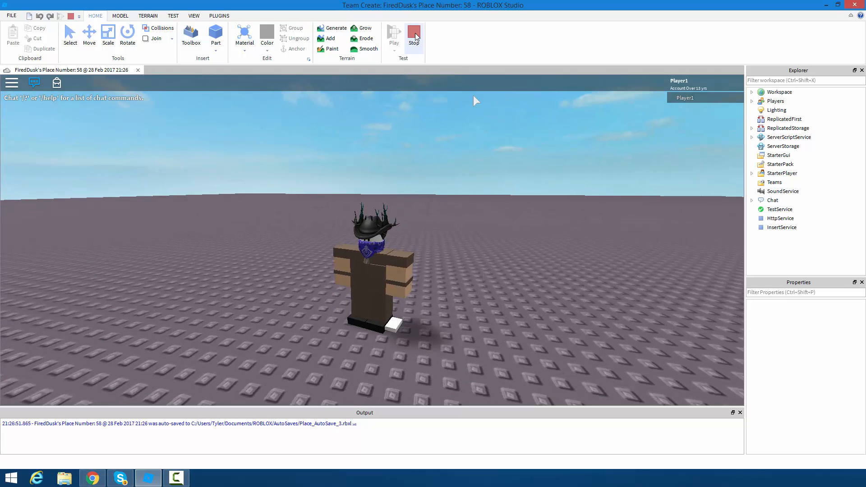
{"action": "mouse_move", "coordinate": [413, 35]}
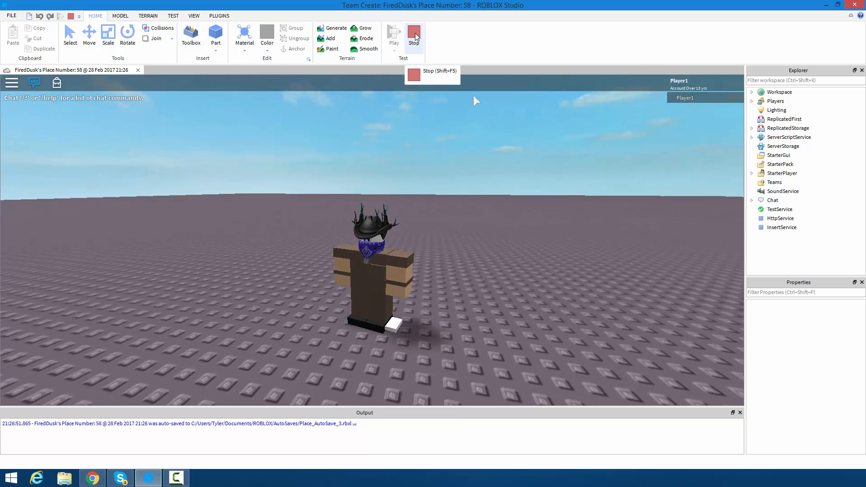
- End the second test run, adjust the baseplate view, and expand ServerScriptService to its Script
{"action": "left_click", "coordinate": [413, 36]}
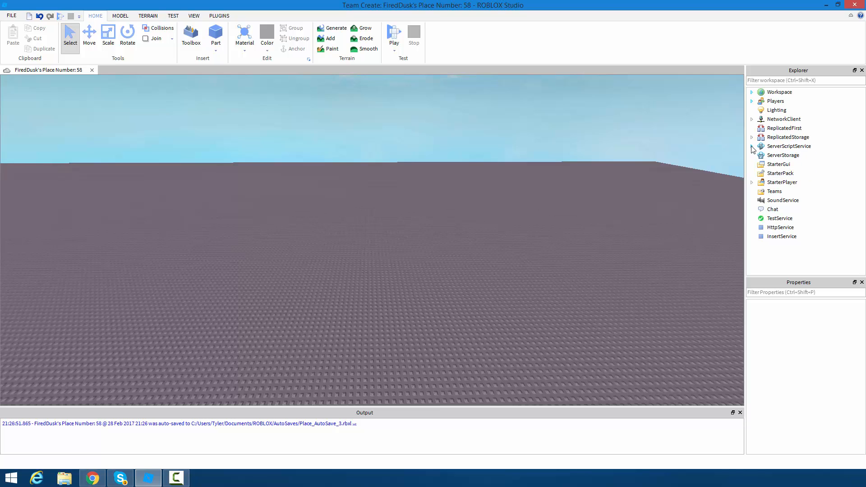
{"action": "left_click_drag", "start_coordinate": [467, 233], "coordinate": [596, 313]}
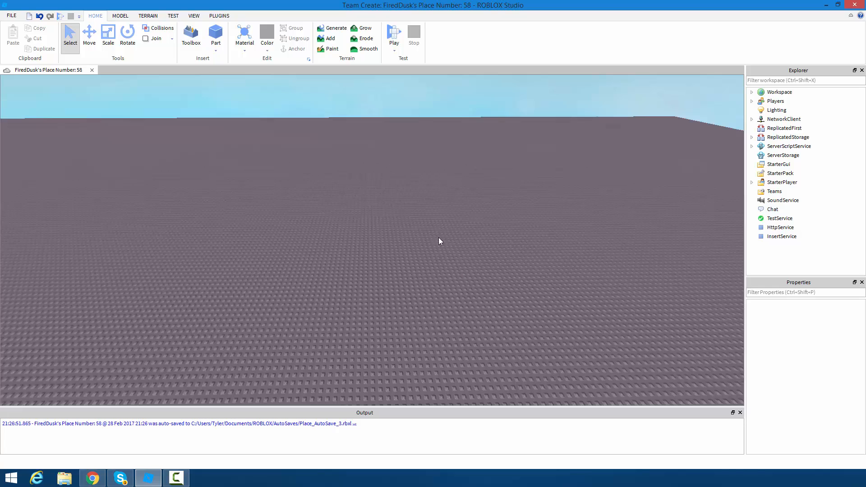
{"action": "mouse_move", "coordinate": [819, 159]}
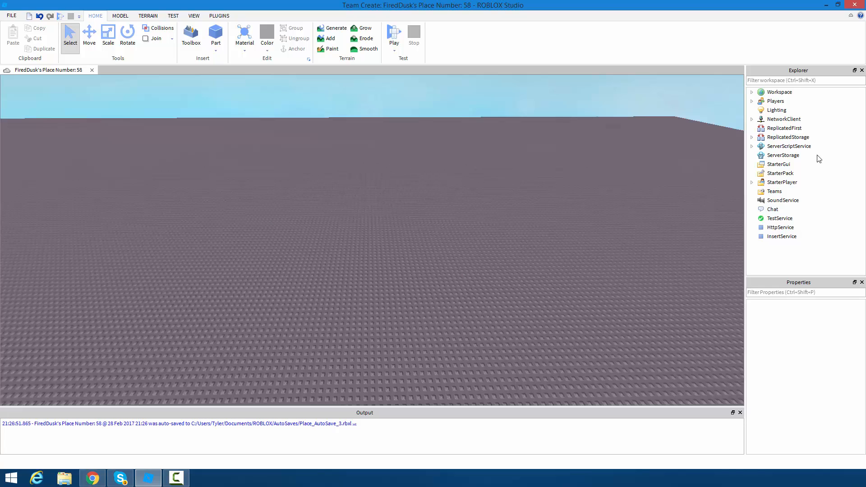
{"action": "left_click", "coordinate": [753, 146]}
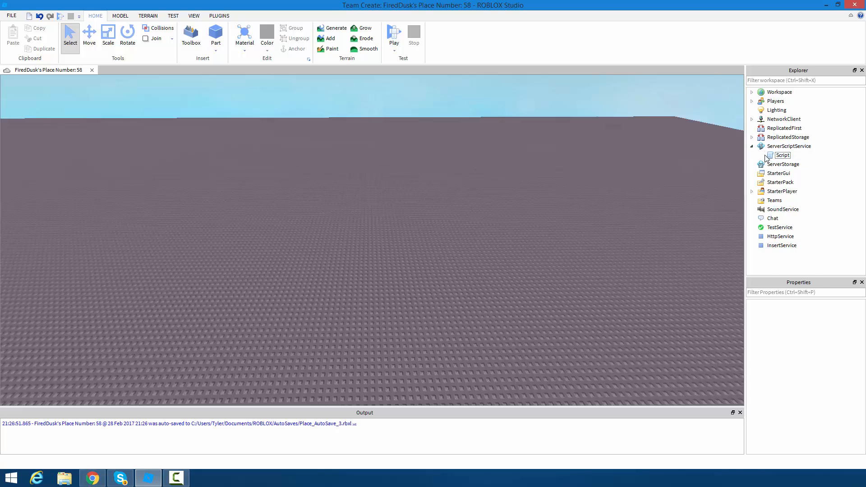
{"action": "double_click", "coordinate": [783, 156]}
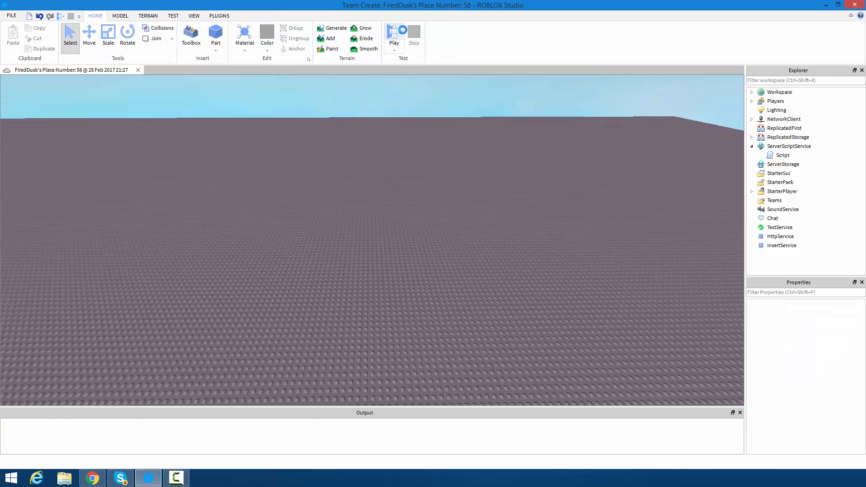
{"action": "left_click", "coordinate": [393, 32]}
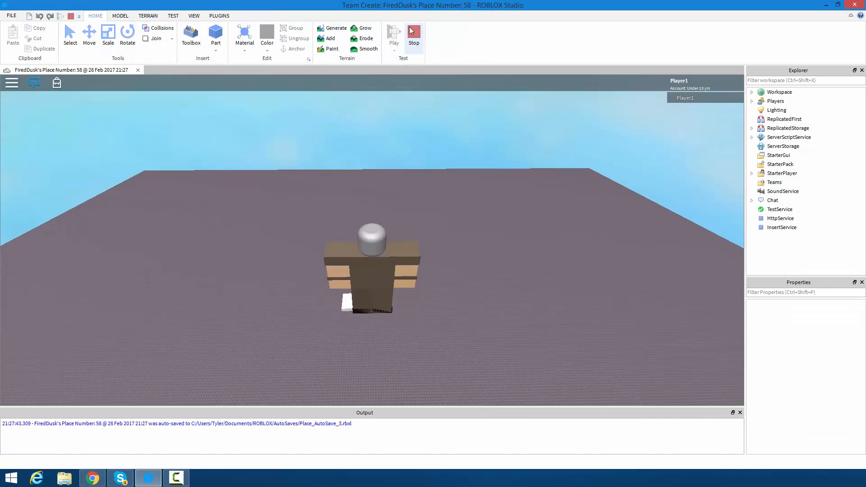
{"action": "left_click", "coordinate": [394, 33]}
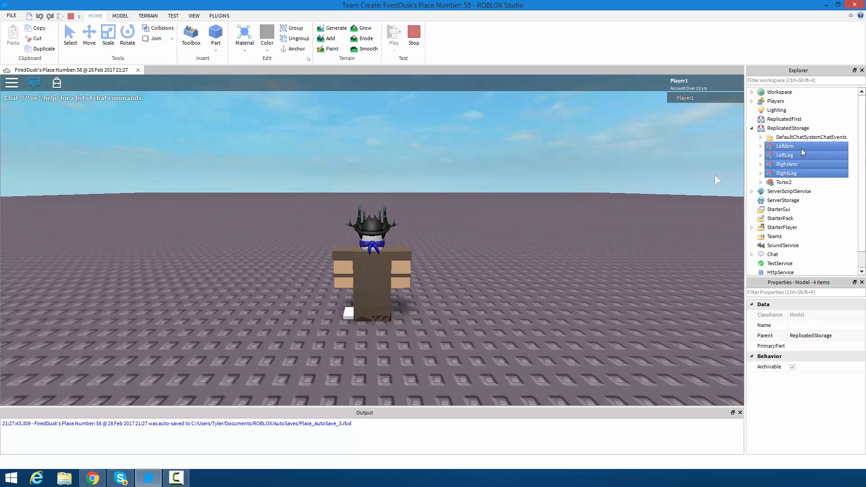
{"action": "left_click", "coordinate": [811, 137]}
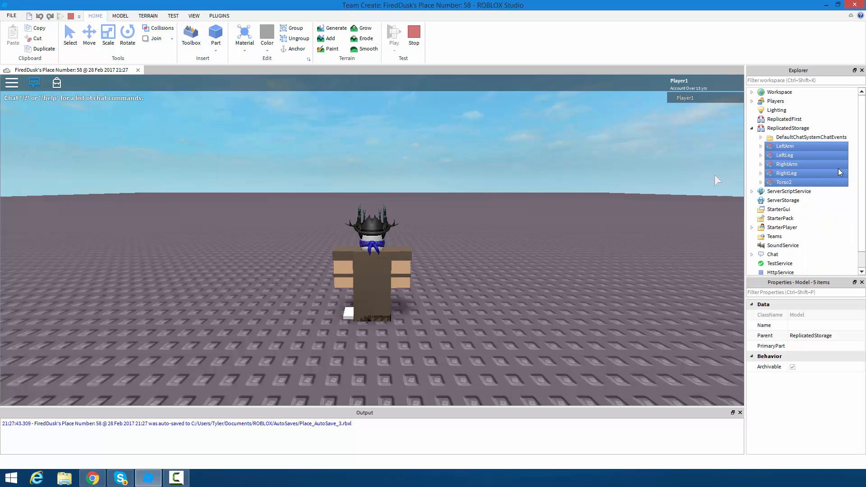
{"action": "left_click", "coordinate": [785, 173]}
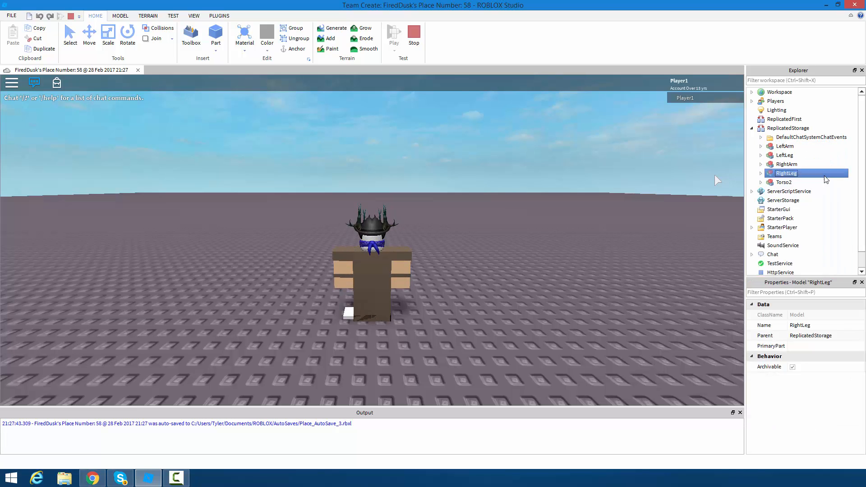
{"action": "left_click", "coordinate": [413, 34]}
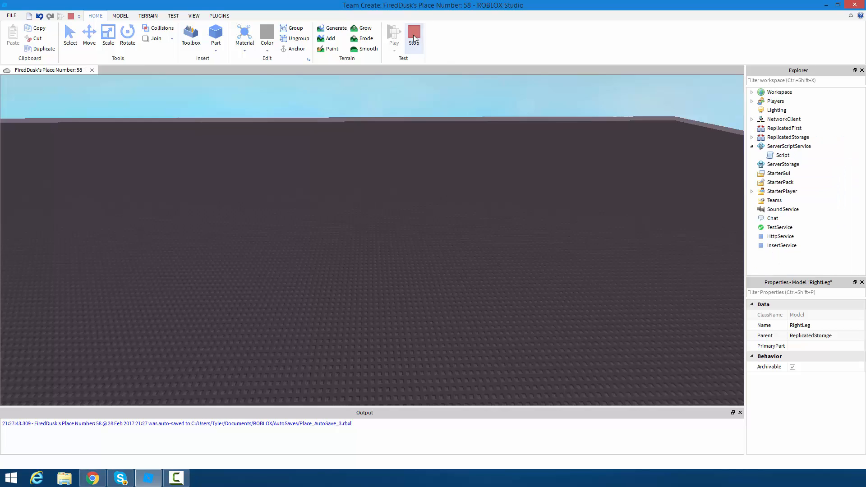
{"action": "left_click", "coordinate": [414, 36]}
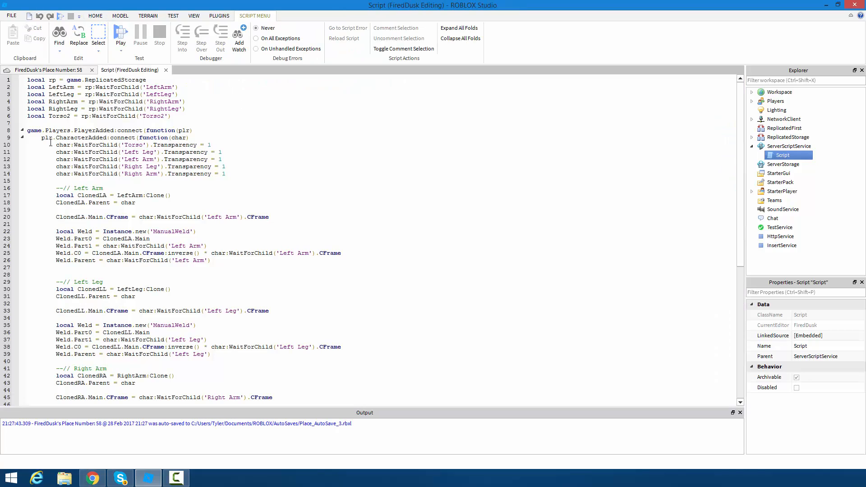
- Select the morph script's code from the top and scroll back up
{"action": "left_click_drag", "start_coordinate": [49, 145], "coordinate": [135, 203]}
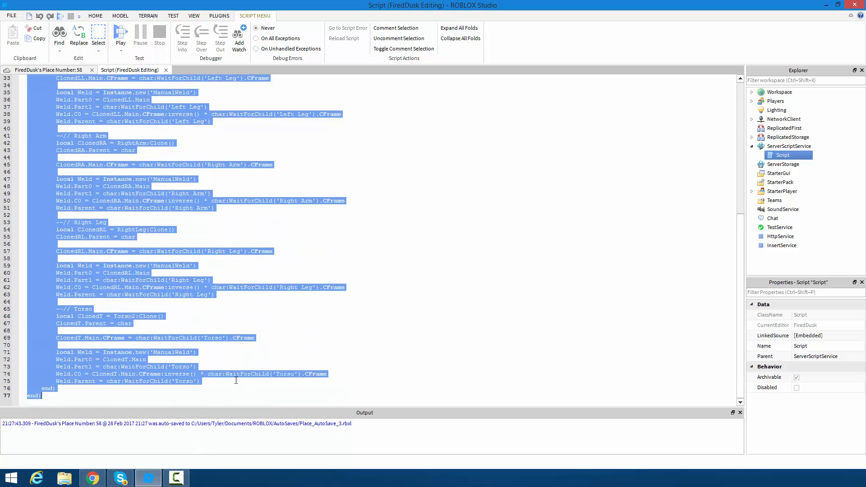
{"action": "scroll", "scroll_direction": "up", "scroll_amount": 3}
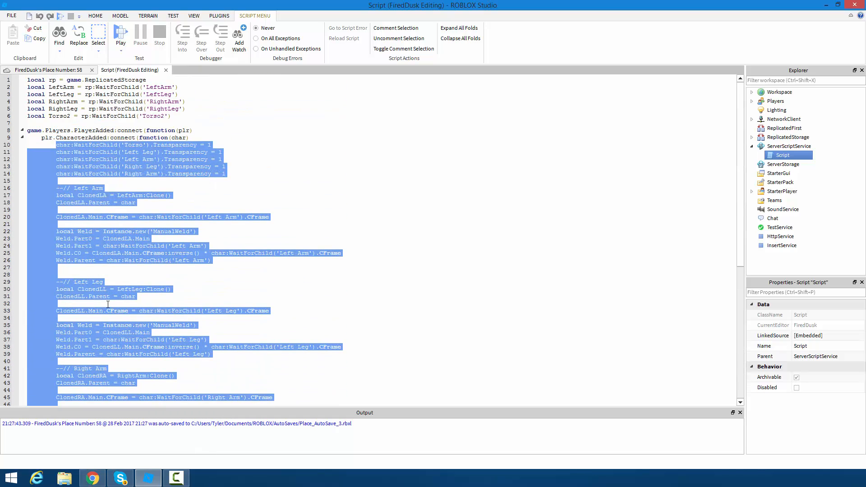
{"action": "mouse_move", "coordinate": [207, 274]}
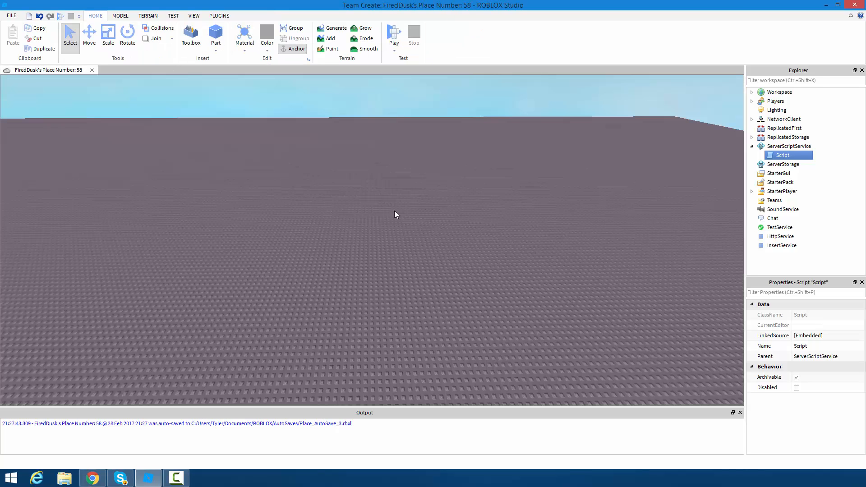
- Insert a new Part, close the Toolbox, and right-click the part for its actions
{"action": "left_click", "coordinate": [216, 36]}
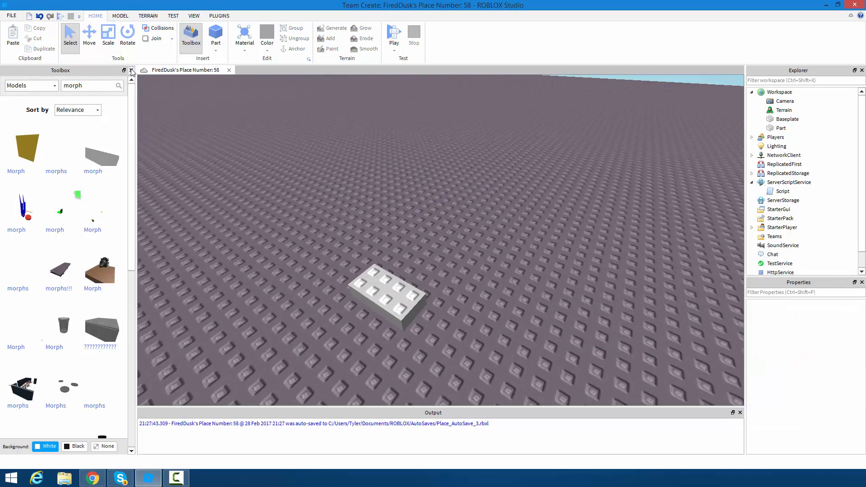
{"action": "left_click", "coordinate": [132, 72]}
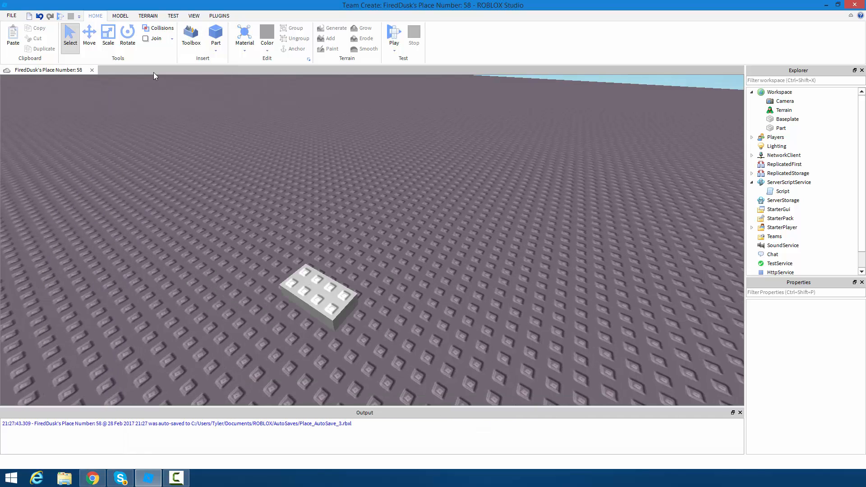
{"action": "mouse_move", "coordinate": [138, 271]}
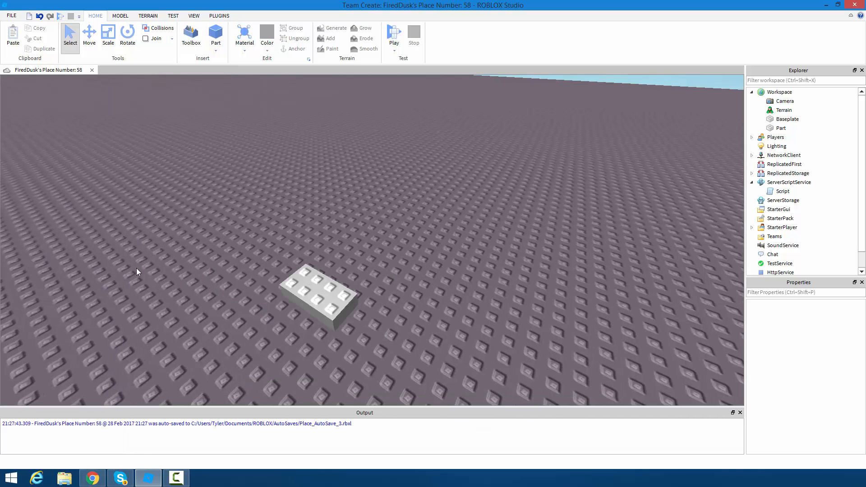
{"action": "left_click", "coordinate": [318, 296]}
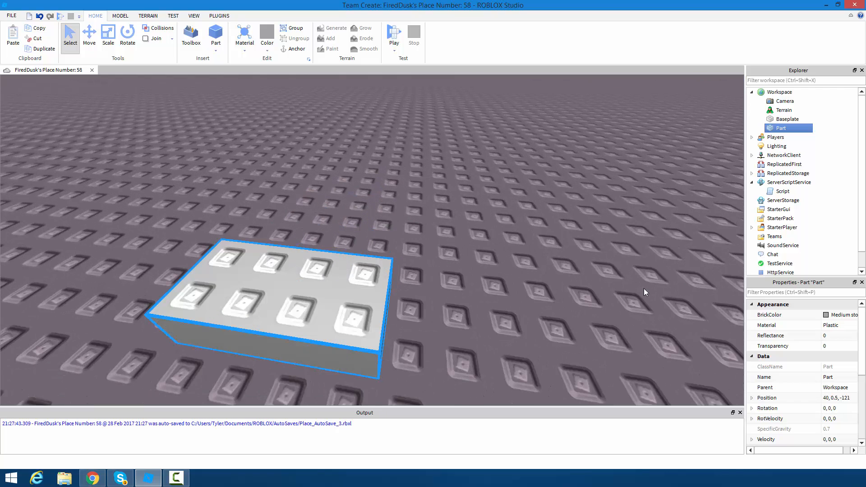
{"action": "left_click", "coordinate": [378, 185]}
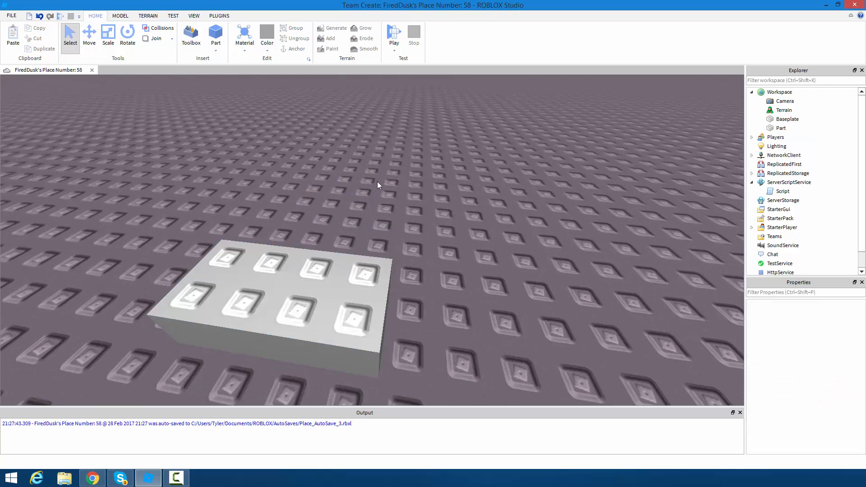
{"action": "right_click", "coordinate": [334, 279]}
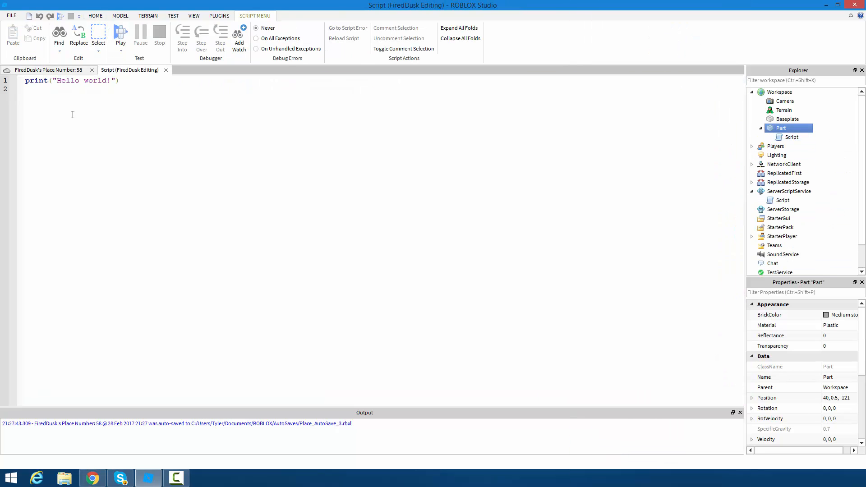
- Select the Script in the Explorer and open the morph Script's code
{"action": "left_click", "coordinate": [783, 200]}
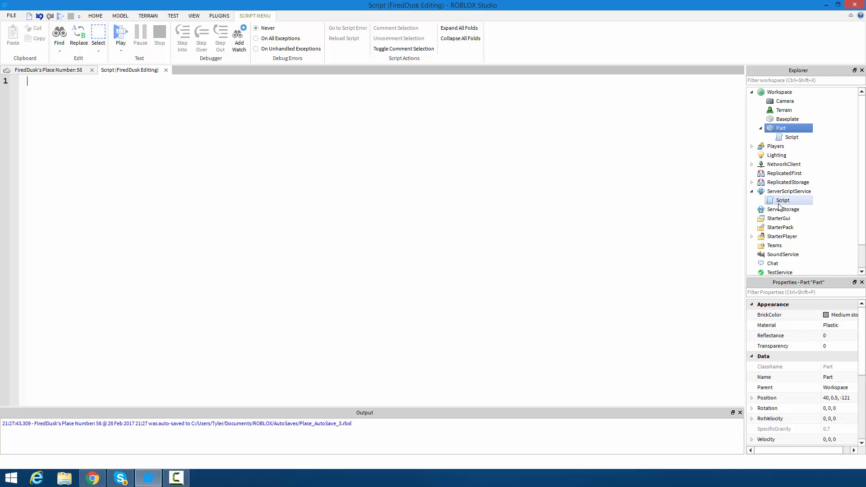
{"action": "double_click", "coordinate": [782, 200]}
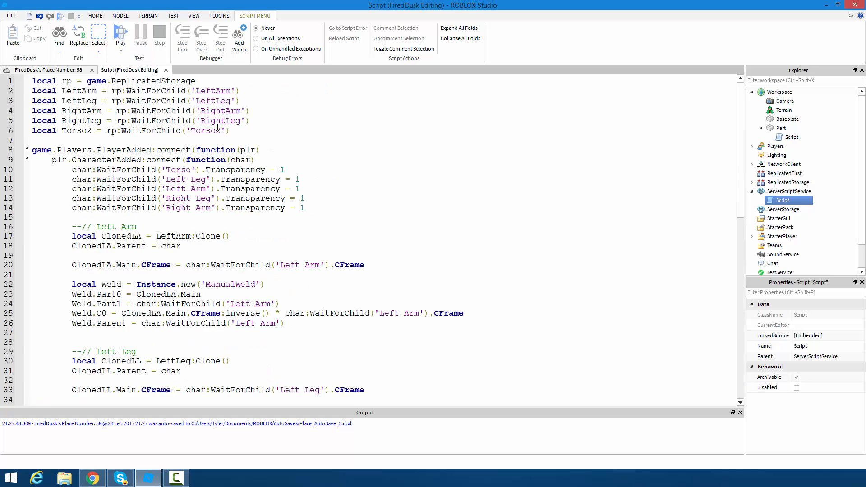
{"action": "mouse_move", "coordinate": [139, 110]}
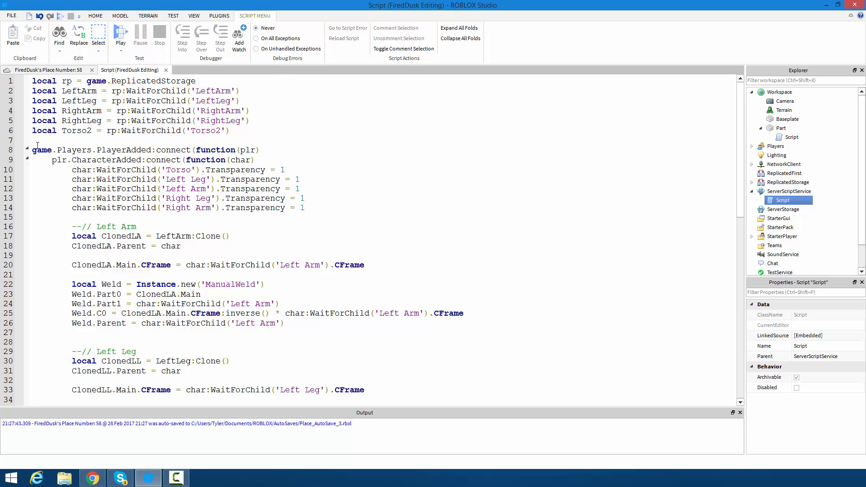
- Review the morph code by selecting a block, scrolling down, then clearing the selection
{"action": "triple_click", "coordinate": [146, 150]}
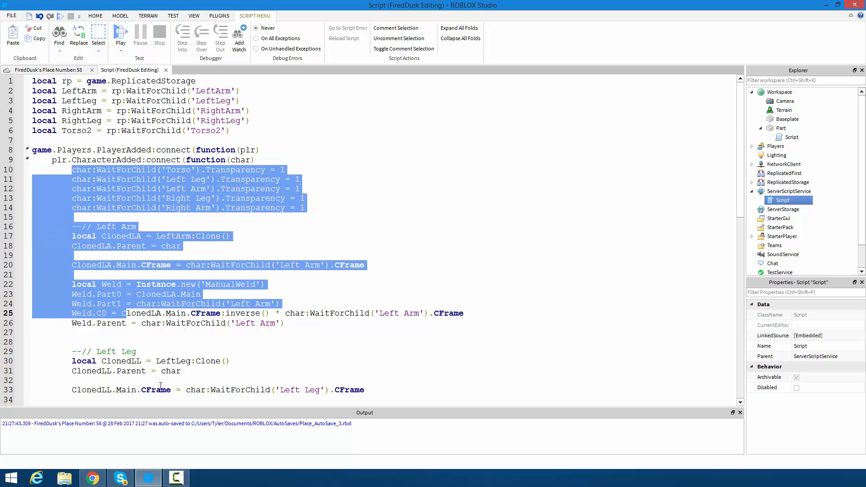
{"action": "scroll", "scroll_direction": "down", "scroll_amount": 3}
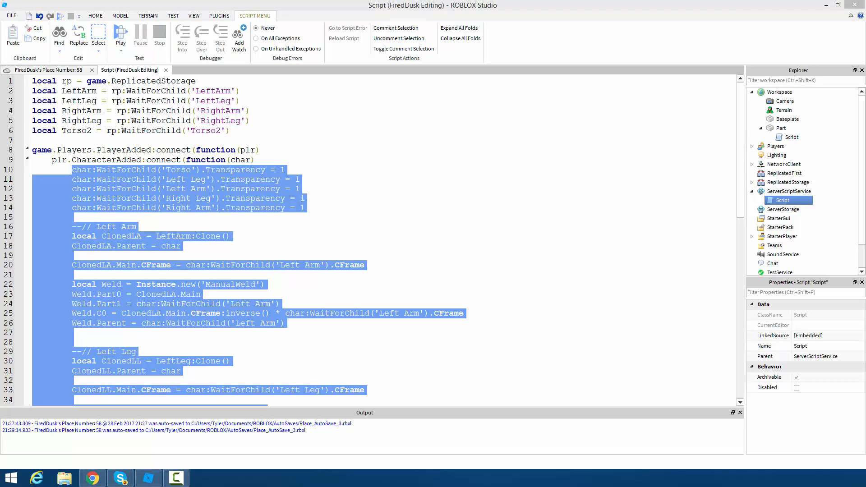
{"action": "left_click", "coordinate": [231, 236]}
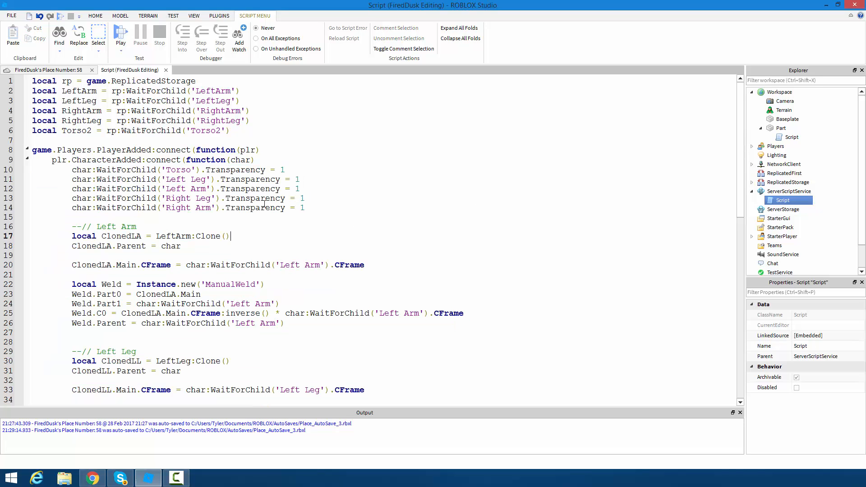
{"action": "left_click", "coordinate": [163, 169]}
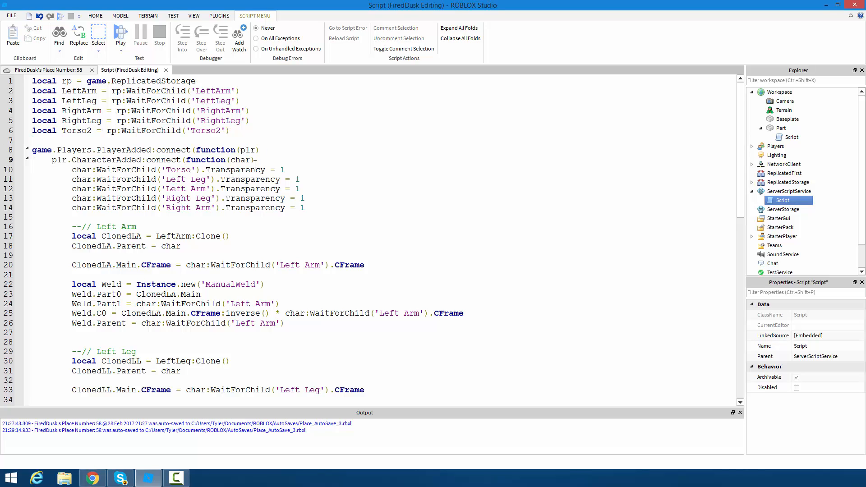
{"action": "left_click_drag", "start_coordinate": [32, 150], "coordinate": [254, 160]}
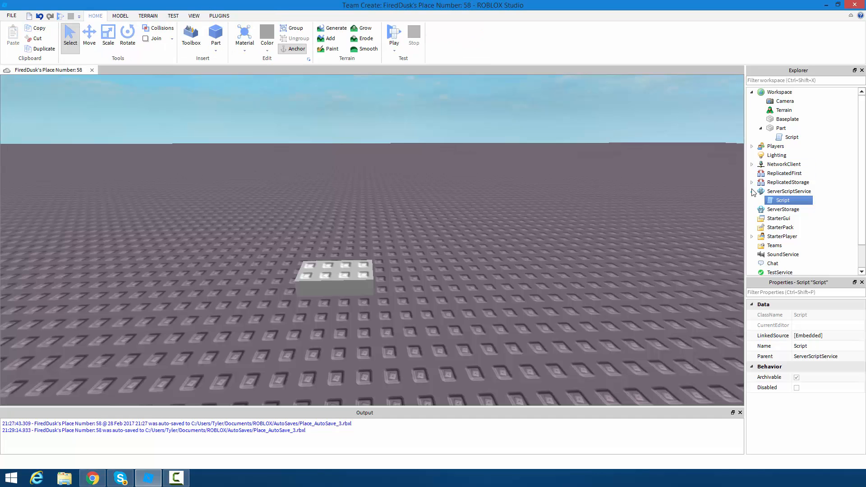
- Open the Part's Script, select the player and character connection lines, and start typing 'script'
{"action": "double_click", "coordinate": [789, 137]}
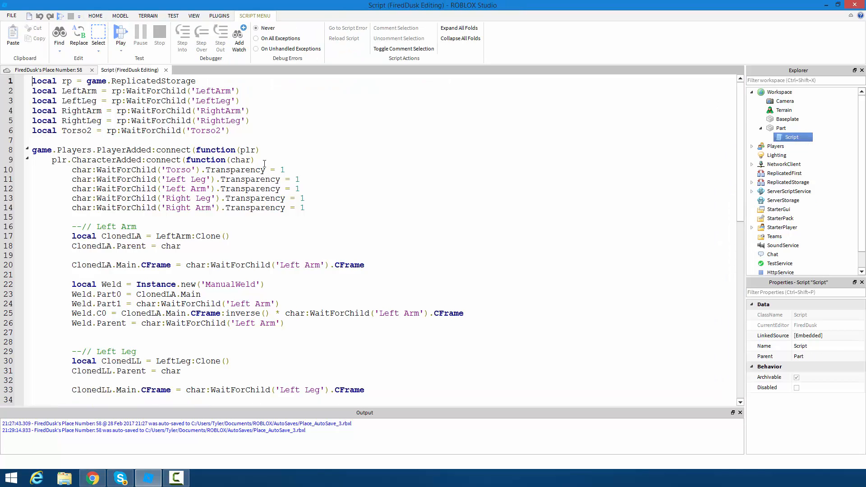
{"action": "left_click_drag", "start_coordinate": [32, 150], "coordinate": [254, 160]}
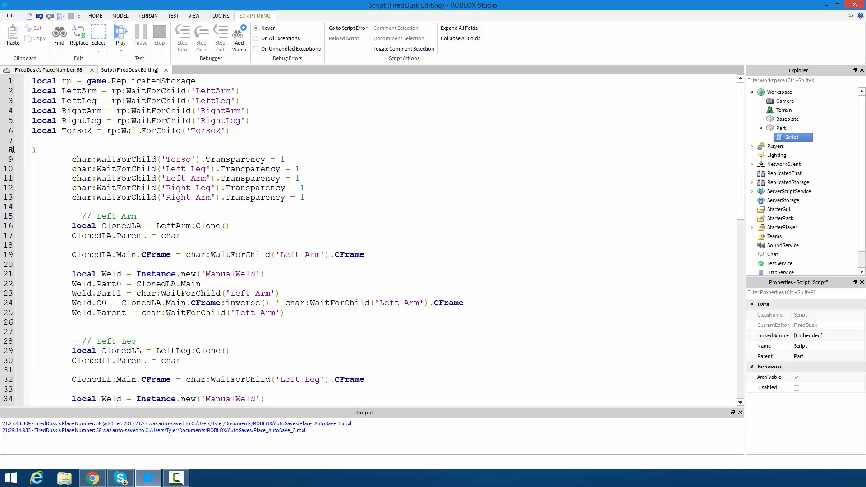
{"action": "type", "text": "scriopt.P"}
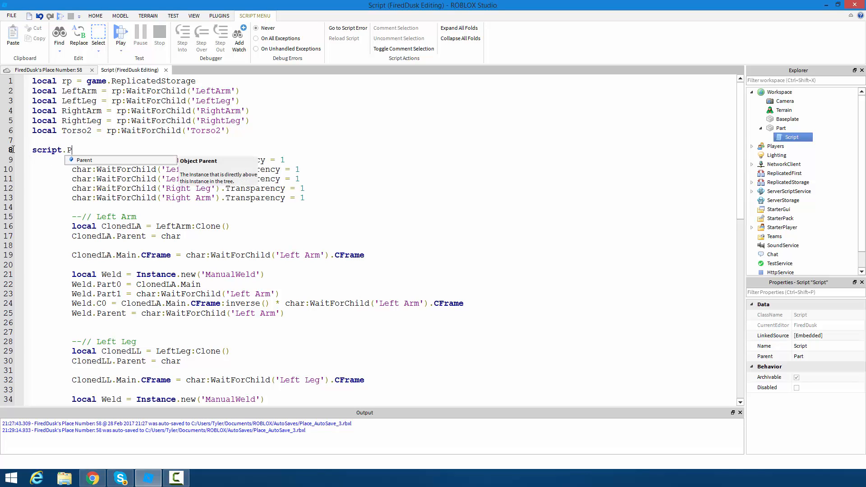
- Type 'script.Parent.Touched:connect(function(hit)', check the Script and Part in Explorer, and highlight 'hit'
{"action": "type", "text": "arent.Touched:connect("}
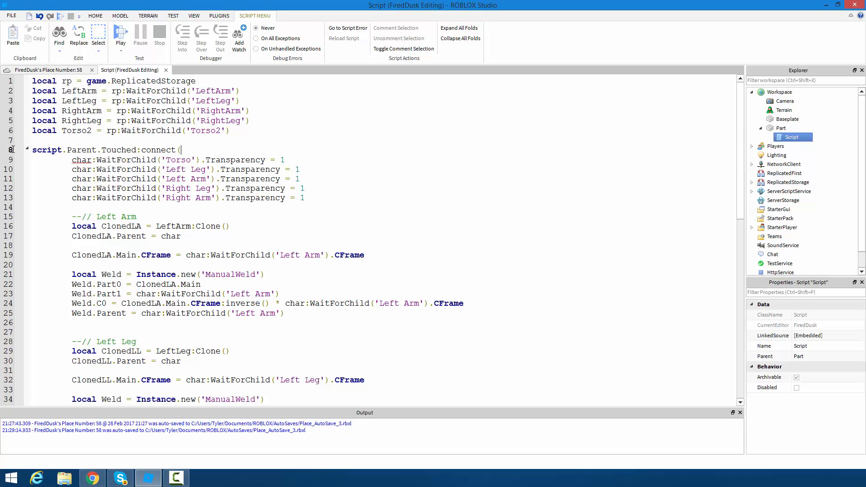
{"action": "type", "text": "function()"}
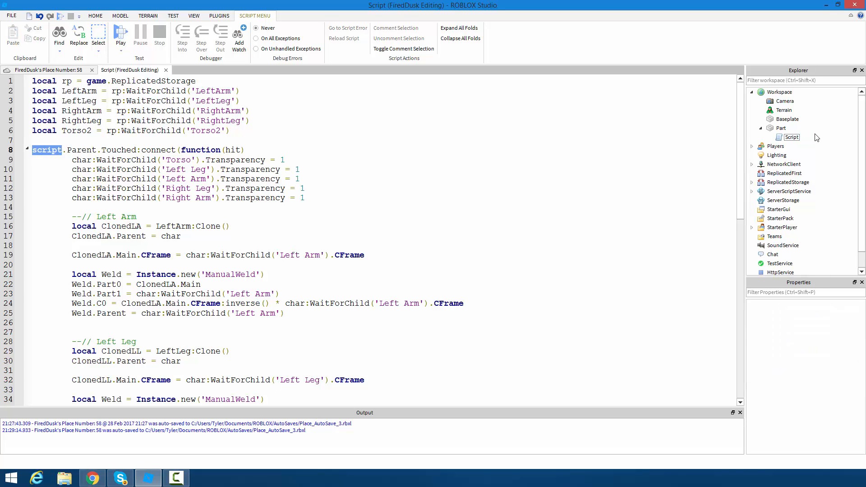
{"action": "left_click", "coordinate": [781, 128]}
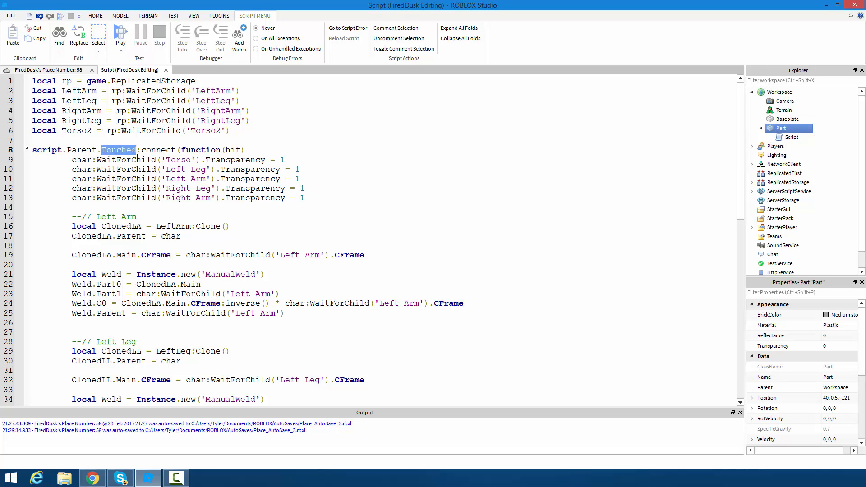
{"action": "left_click", "coordinate": [118, 150]}
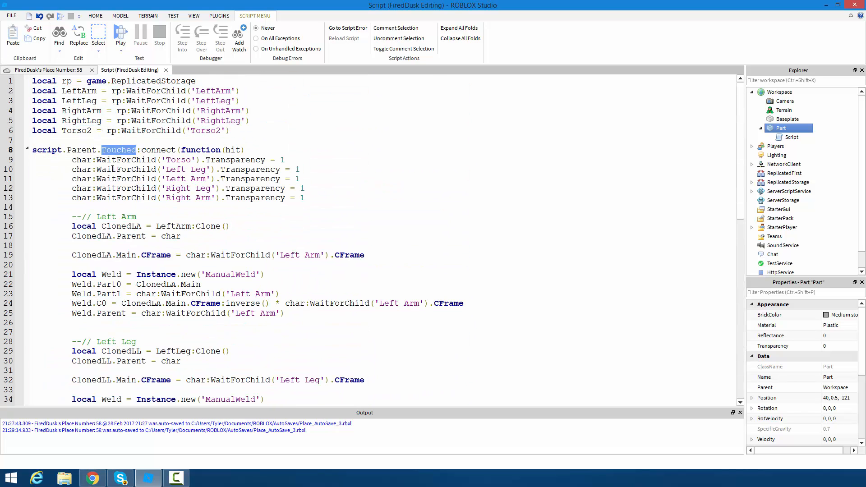
{"action": "double_click", "coordinate": [233, 150]}
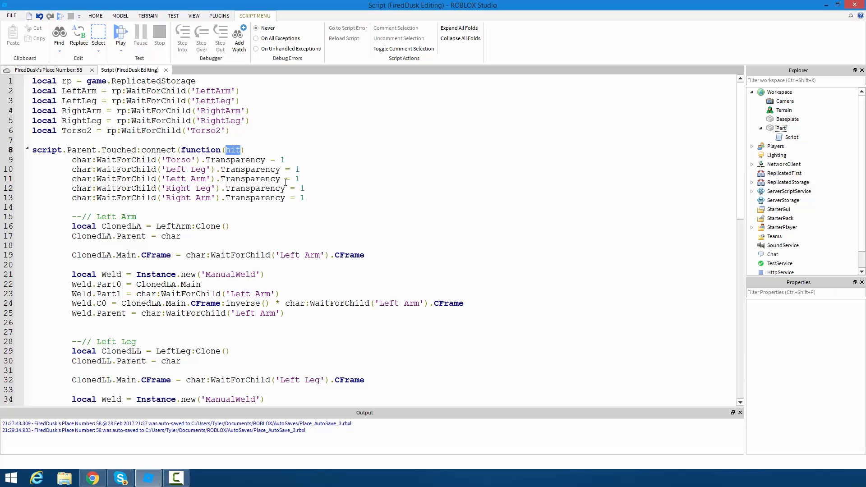
{"action": "type", "text": "print(hit"}
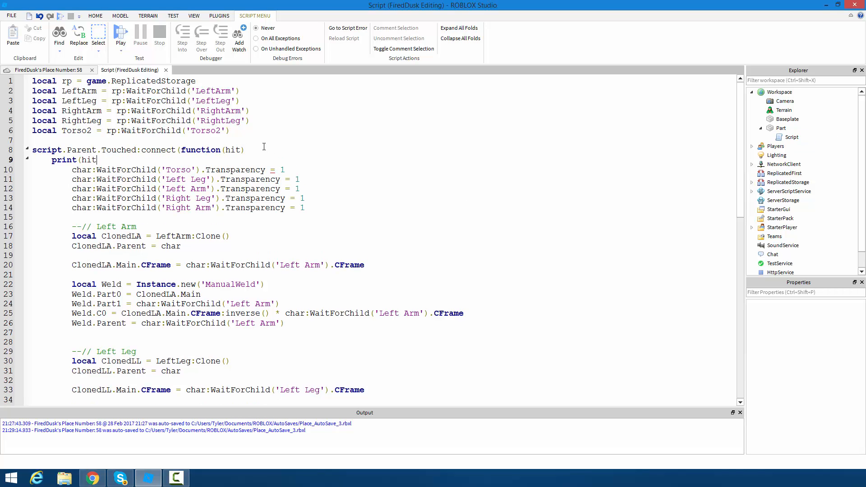
{"action": "type", "text": ".Name)"}
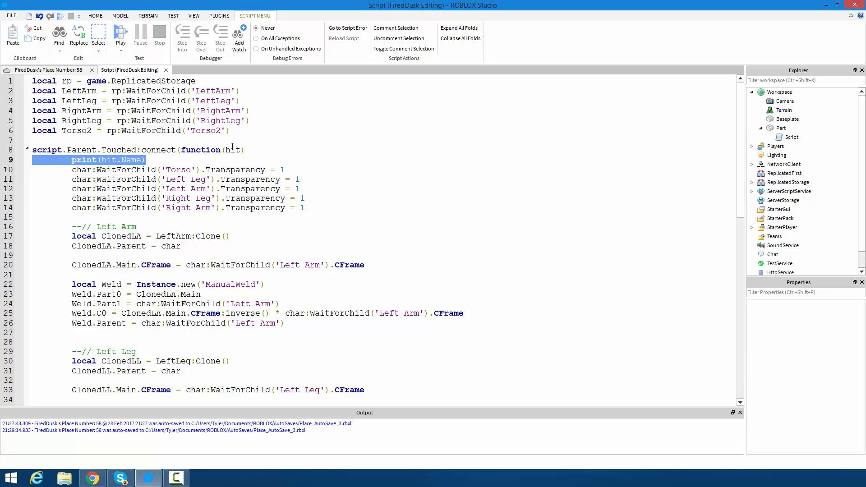
{"action": "double_click", "coordinate": [130, 160]}
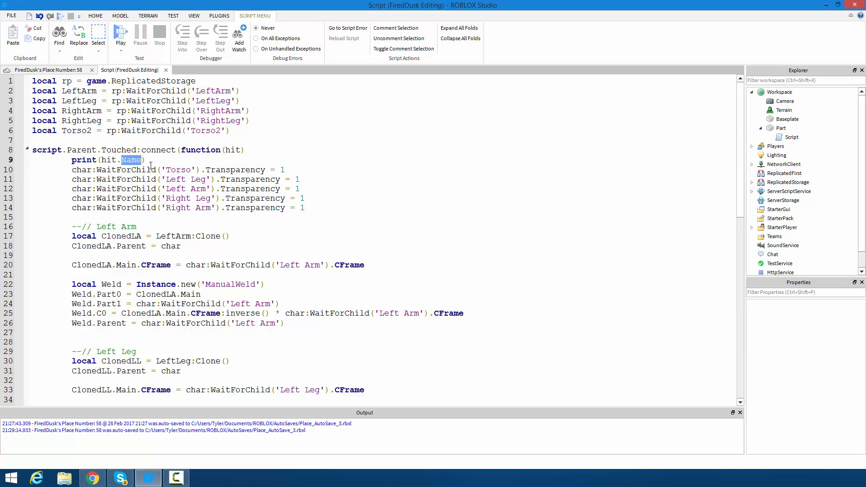
{"action": "left_click", "coordinate": [133, 160]}
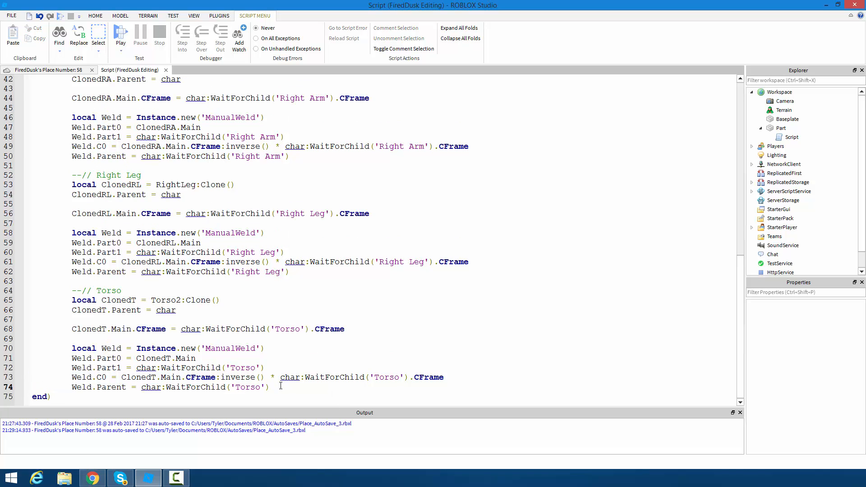
- Select the entire touch handler script with Ctrl+A
{"action": "key", "text": "ctrl+a"}
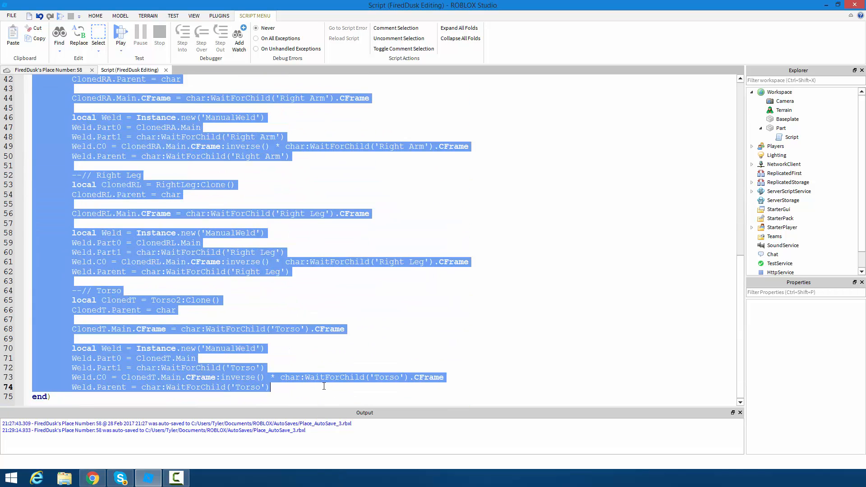
{"action": "mouse_move", "coordinate": [330, 376]}
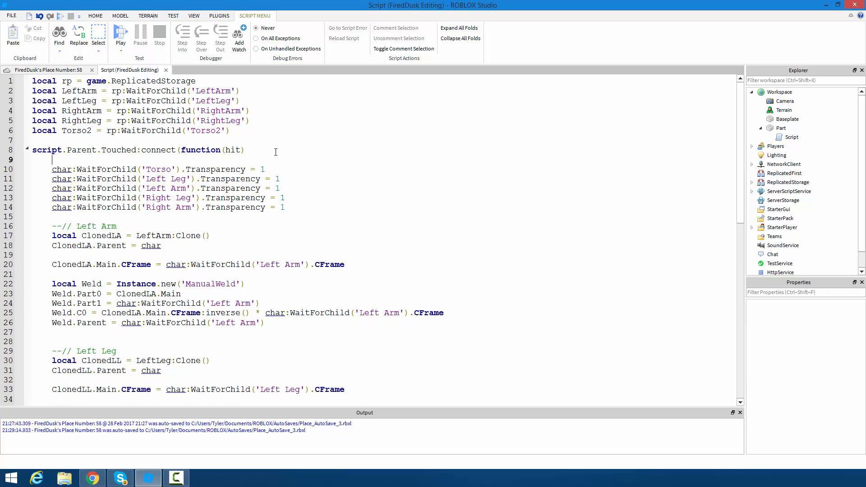
- Type 'local char = hit.Parent' on line 9 and highlight 'hit'
{"action": "type", "text": "lcoa"}
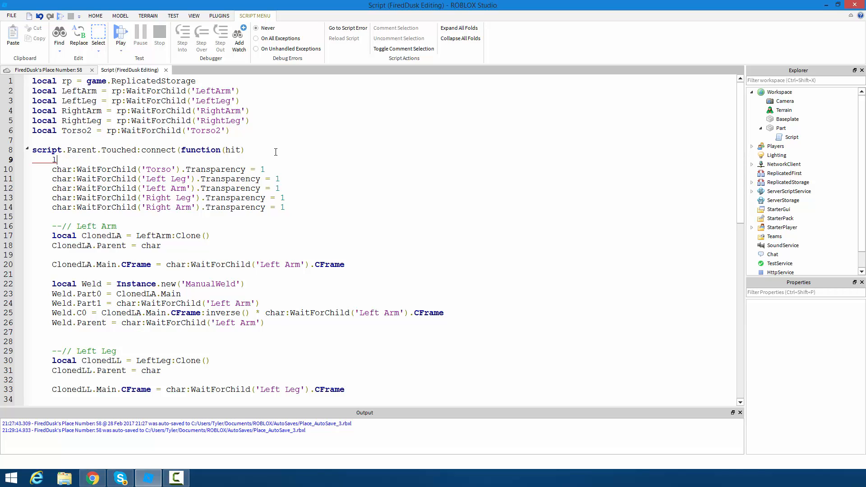
{"action": "type", "text": "ocal char ="}
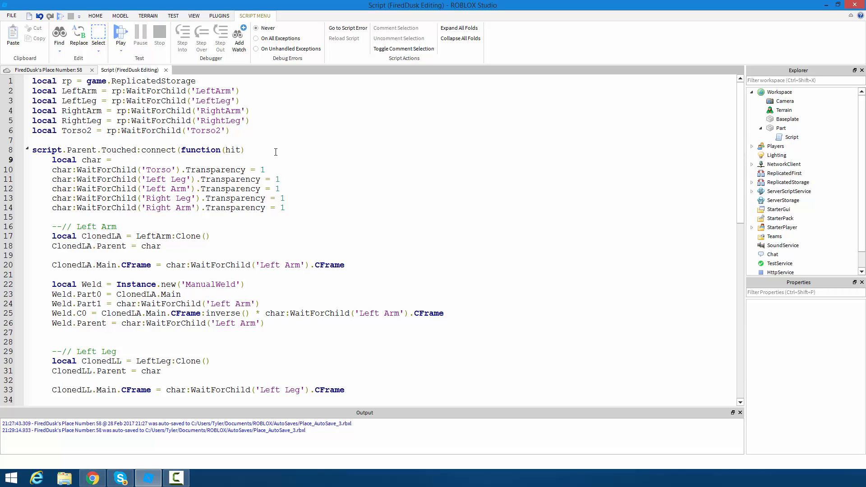
{"action": "type", "text": "hit.Parent"}
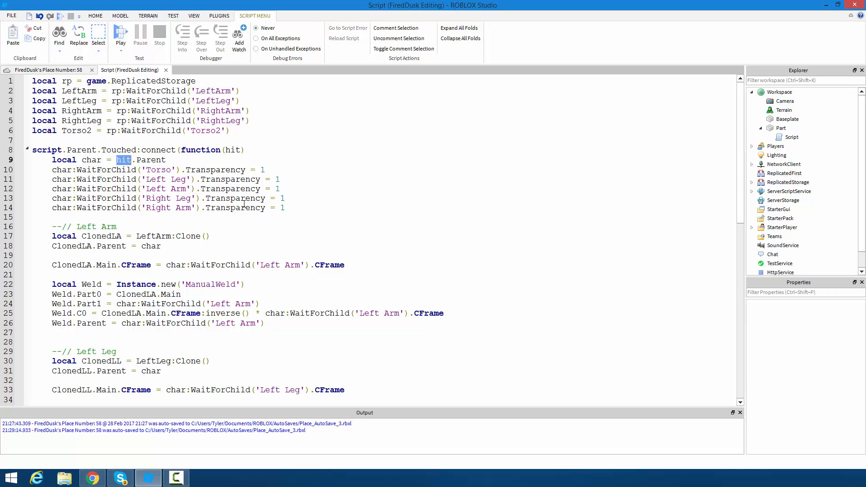
{"action": "double_click", "coordinate": [150, 159]}
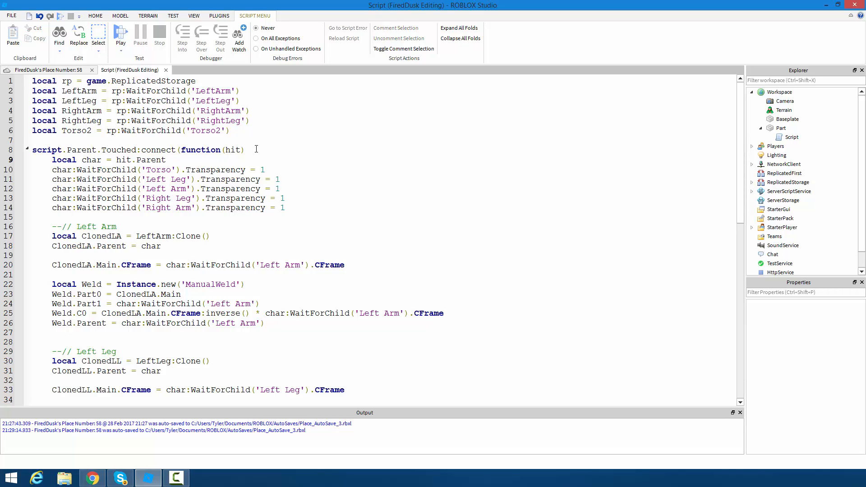
- Add a new line after the header reading 'if hit.Parent:FindFirstChild('Humanoid') then'
{"action": "left_click", "coordinate": [777, 155]}
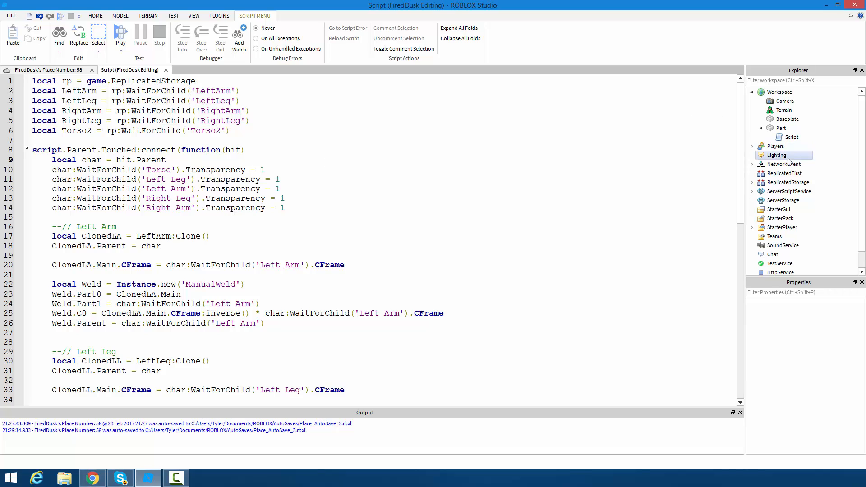
{"action": "left_click", "coordinate": [784, 165]}
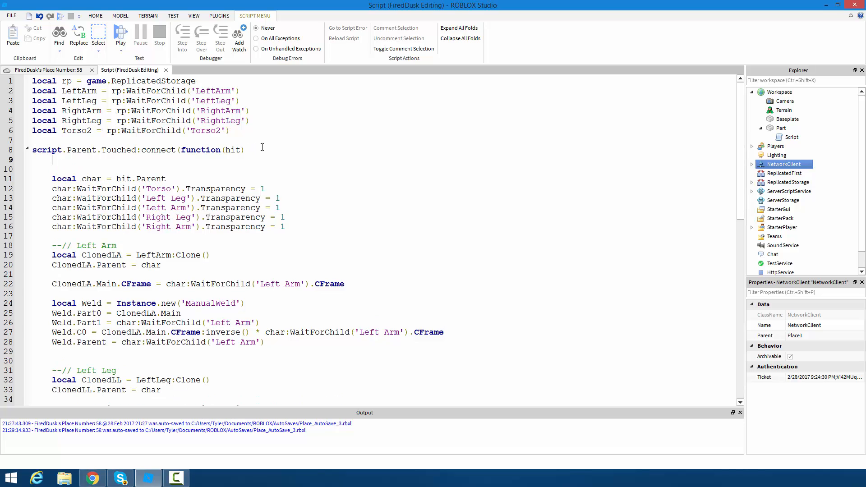
{"action": "type", "text": "if hit."}
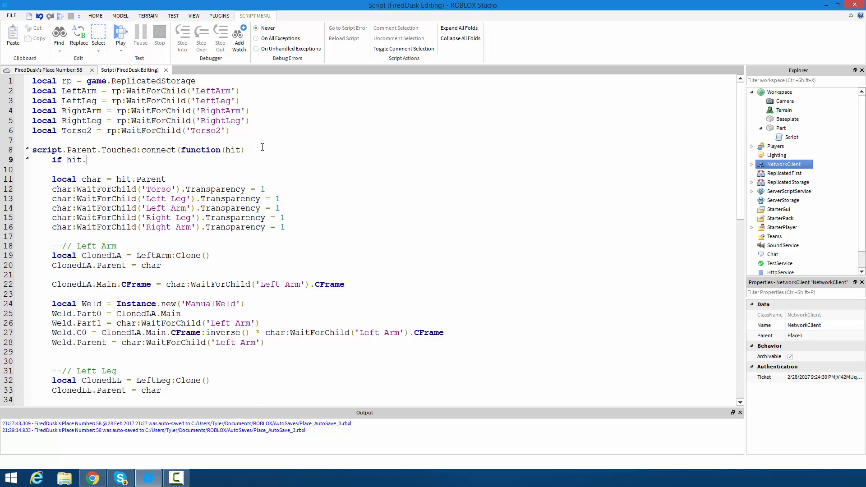
{"action": "type", "text": "Parent"}
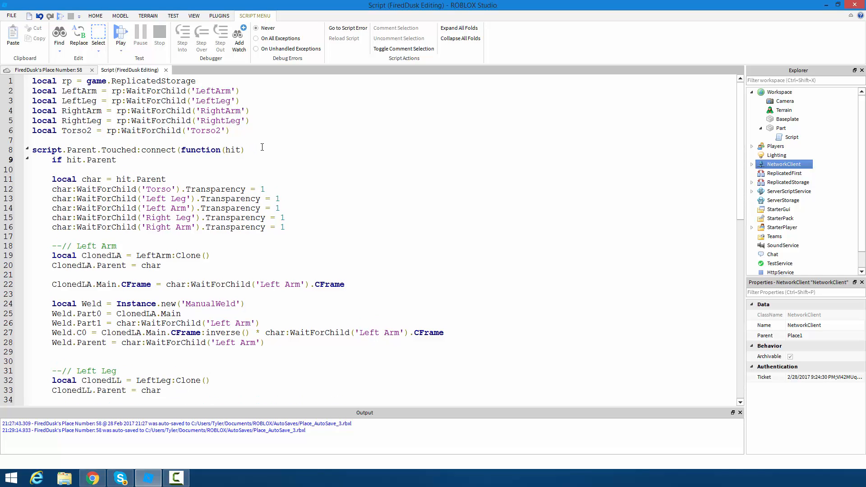
{"action": "left_click", "coordinate": [116, 160]}
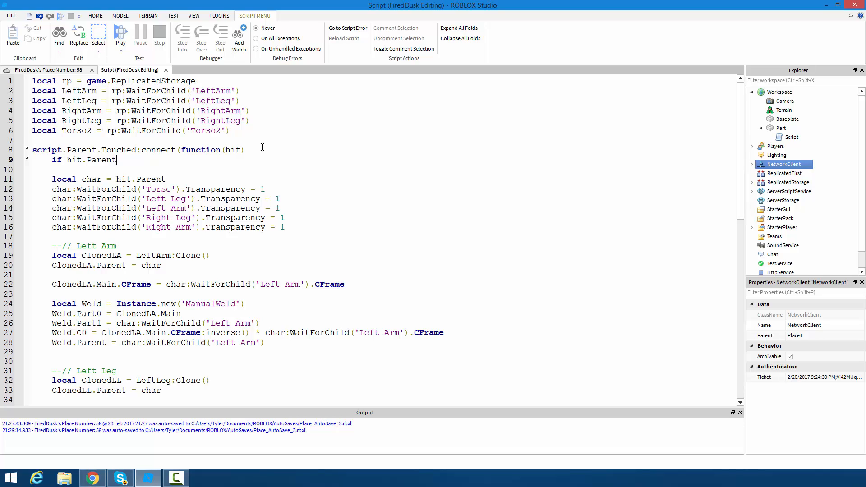
{"action": "type", "text": ":FindFirs"}
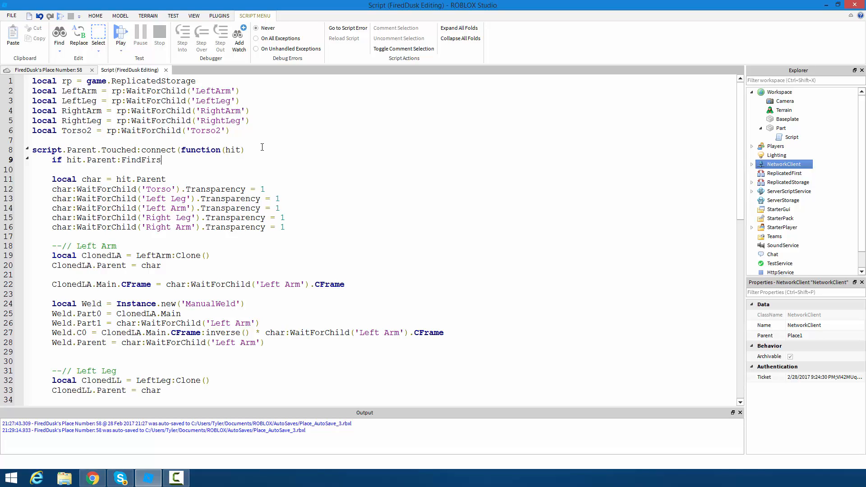
{"action": "type", "text": "tChild)"}
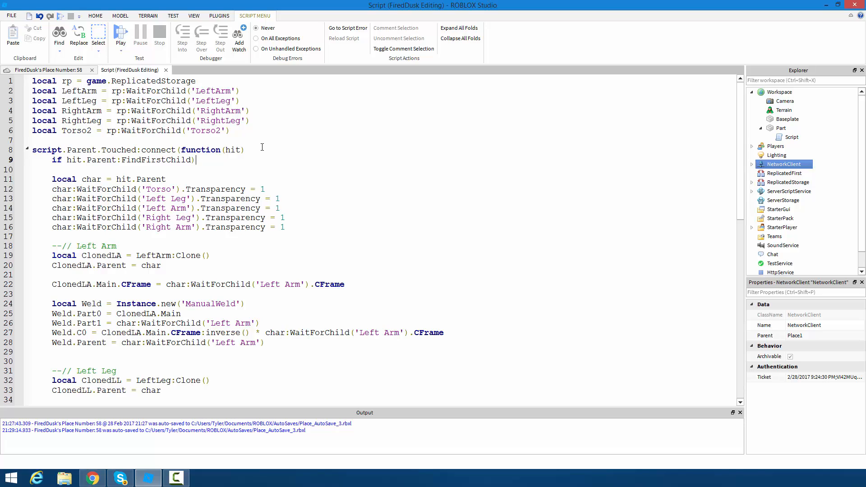
{"action": "type", "text": "('Hu"}
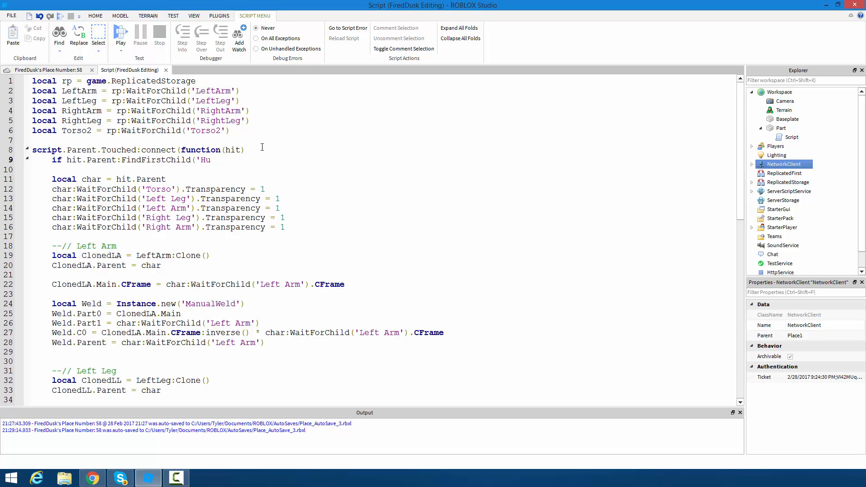
{"action": "type", "text": "manoid')"}
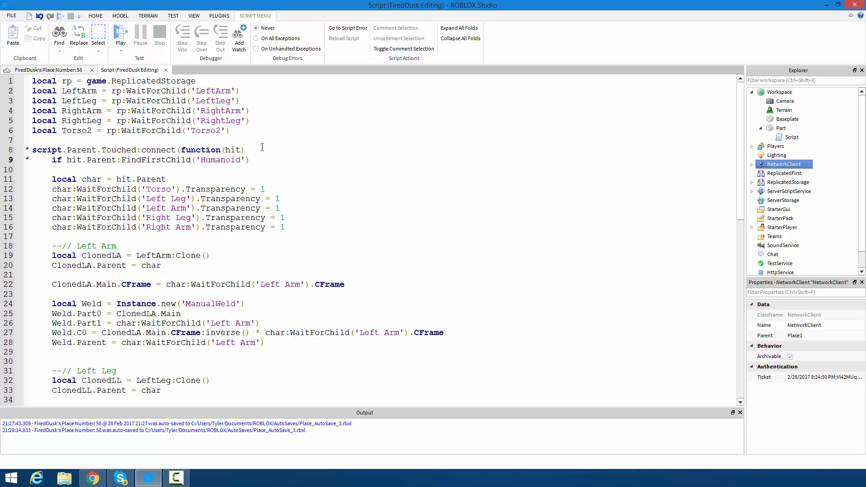
{"action": "type", "text": "then"}
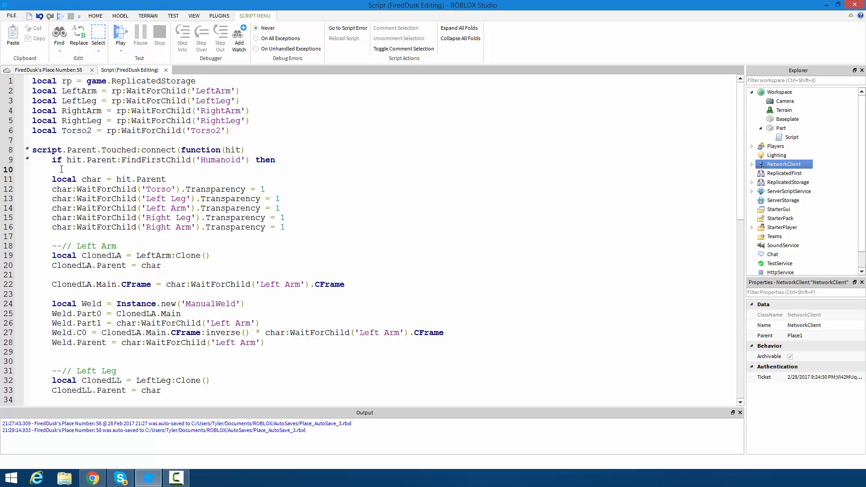
- Remove the blank line and indent the handler body from line 10 under the Humanoid check
{"action": "key", "text": "Backspace"}
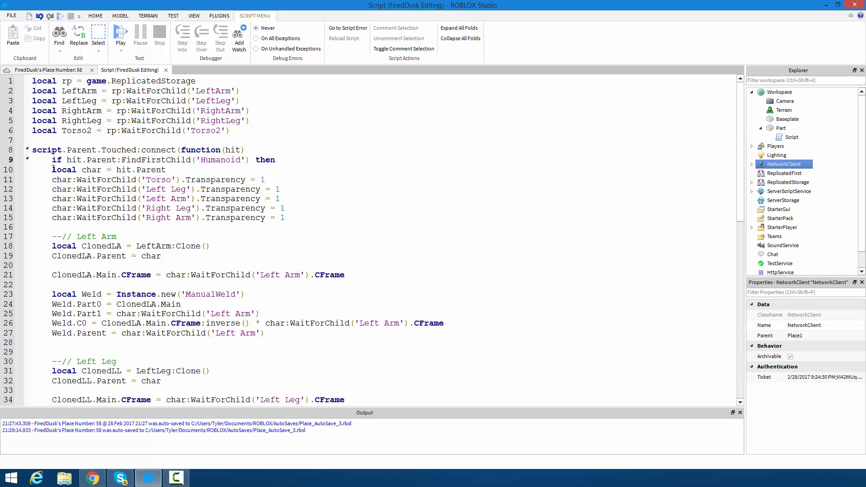
{"action": "left_click_drag", "start_coordinate": [52, 170], "coordinate": [165, 400]}
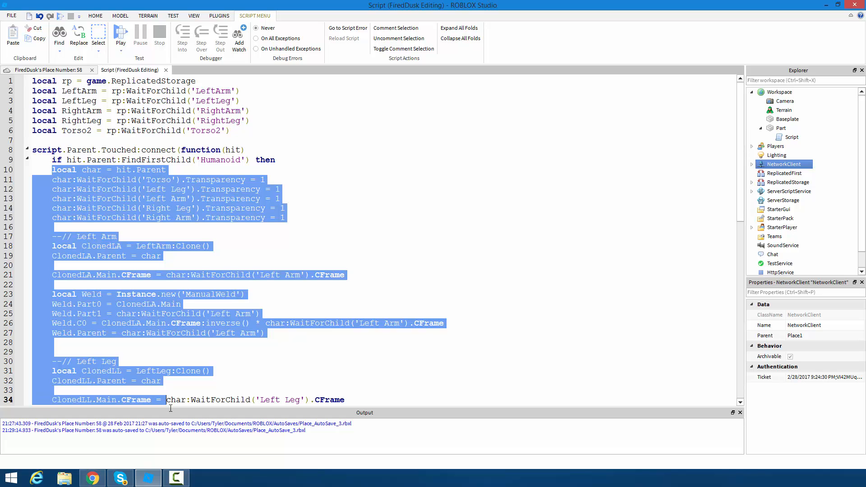
{"action": "scroll", "scroll_direction": "down", "scroll_amount": 3}
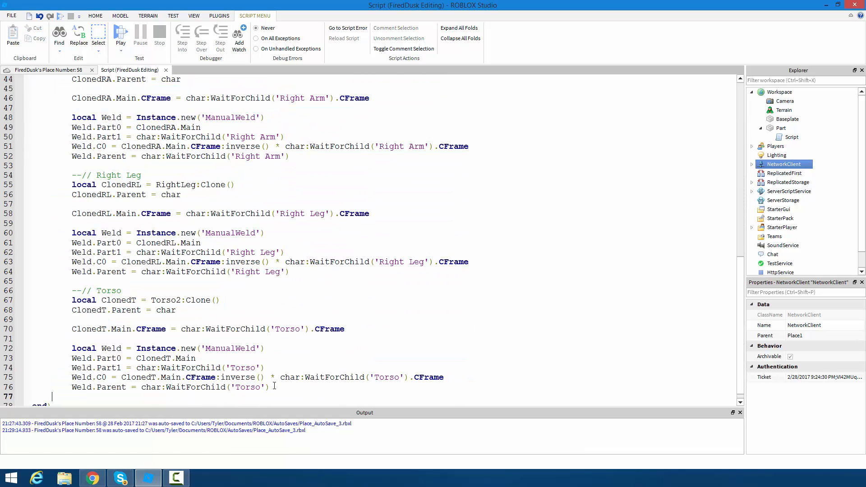
{"action": "type", "text": "e"}
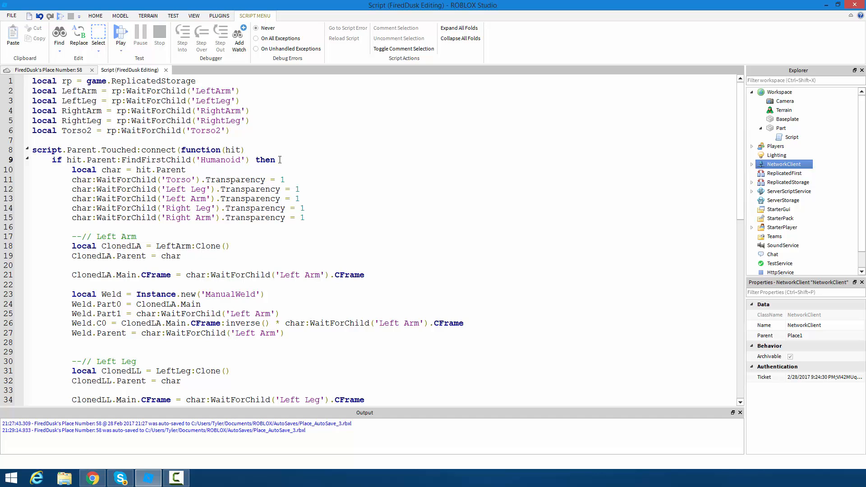
{"action": "triple_click", "coordinate": [138, 150]}
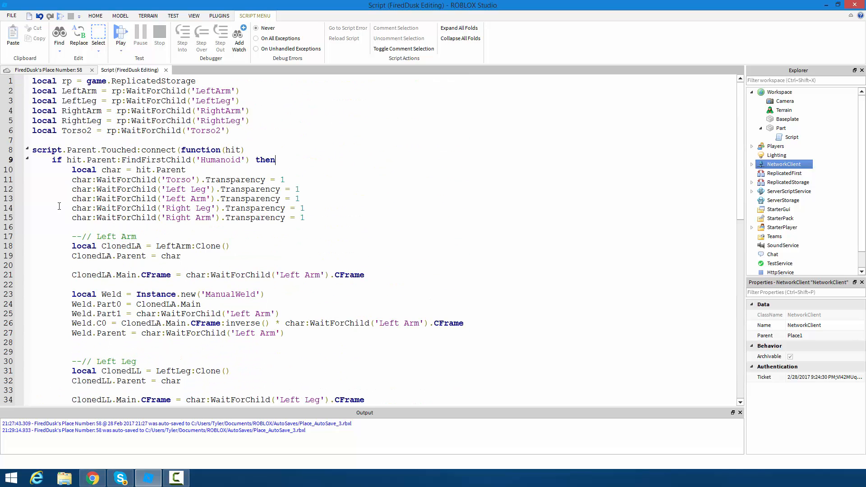
{"action": "mouse_move", "coordinate": [203, 168]}
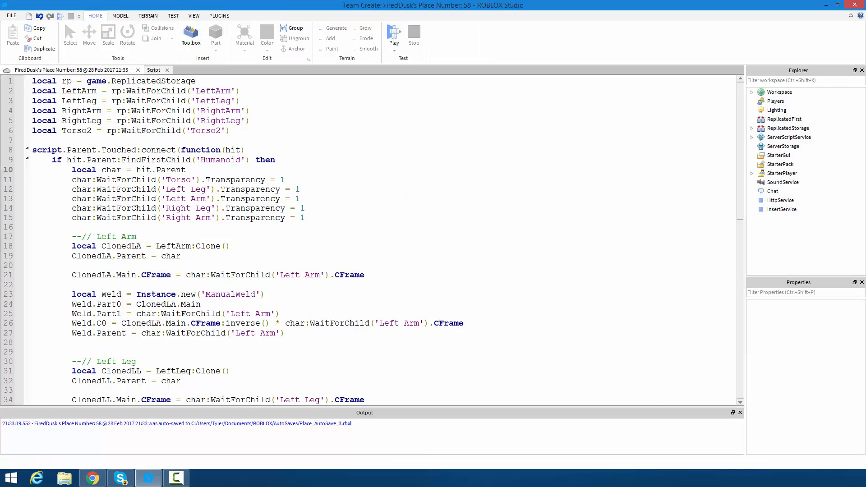
- View the baseplate in the 3D view, then reopen the Script inside Workspace > Part
{"action": "left_click", "coordinate": [393, 39]}
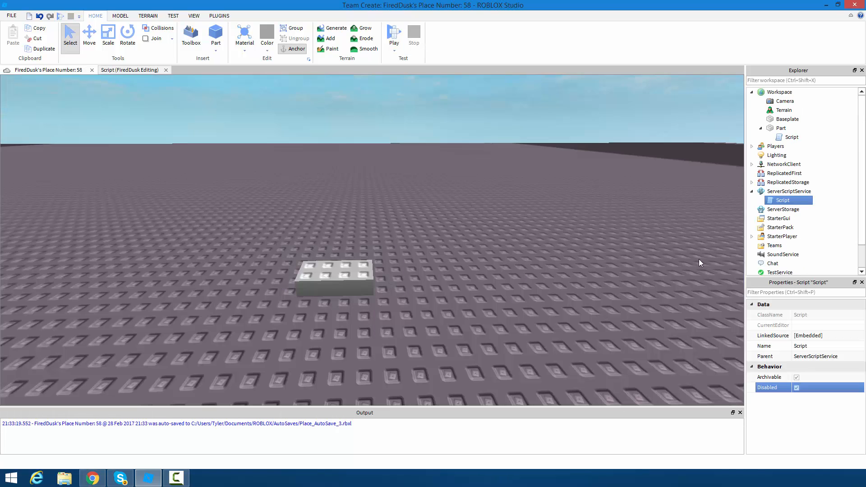
{"action": "left_click", "coordinate": [791, 137]}
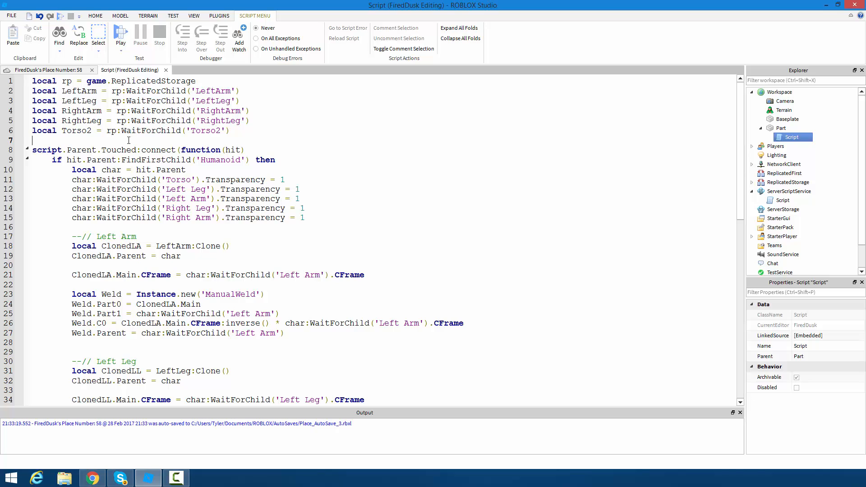
- Begin line 8 with 'local Touched =' above the Touched connection
{"action": "key", "text": "Backspace"}
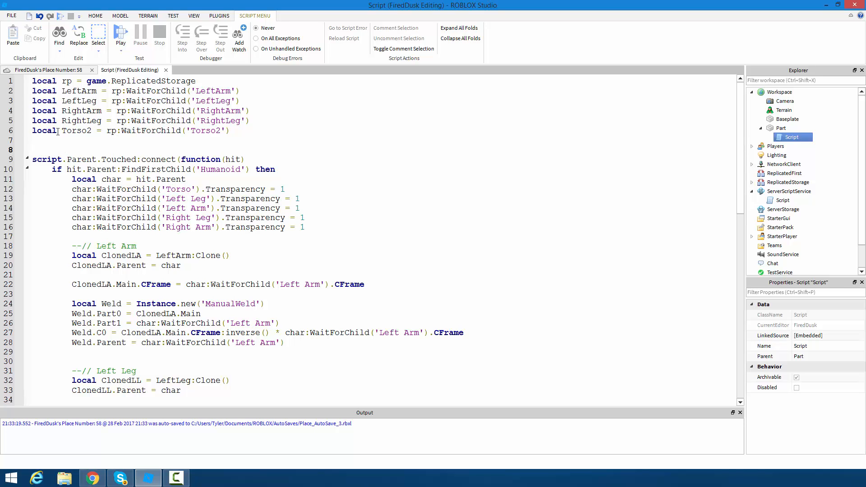
{"action": "type", "text": "debou"}
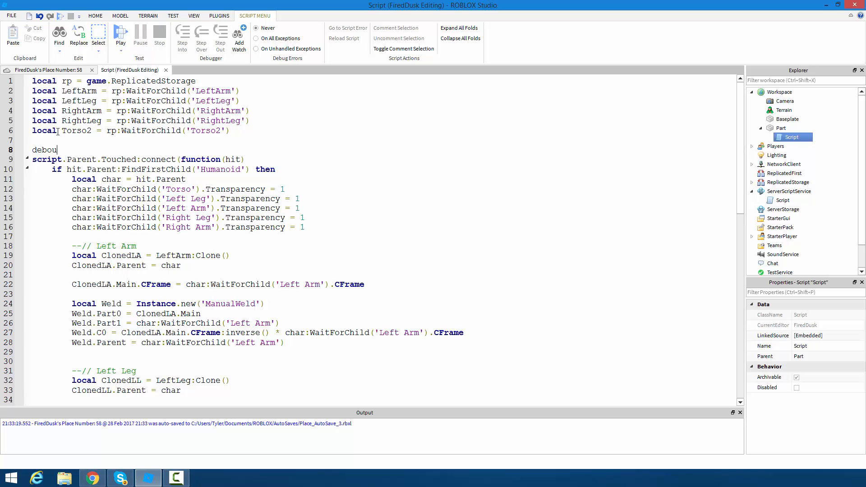
{"action": "key", "text": "BackSpace"}
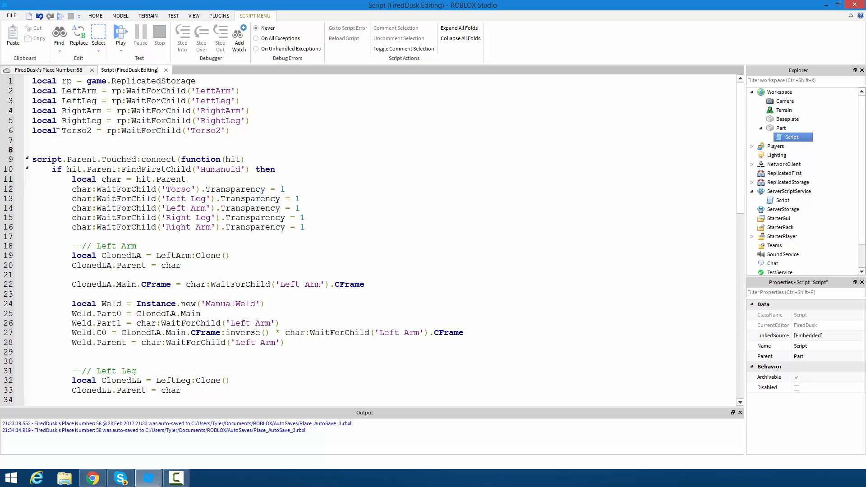
{"action": "type", "text": "local"}
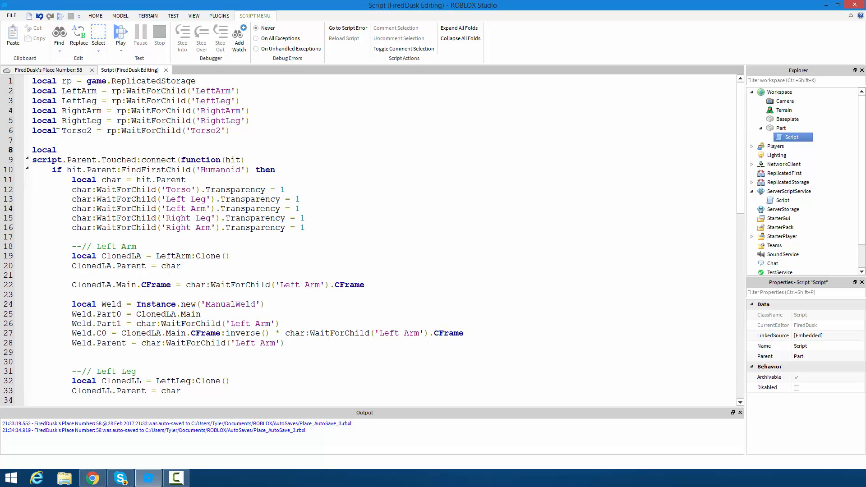
{"action": "type", "text": "D ="}
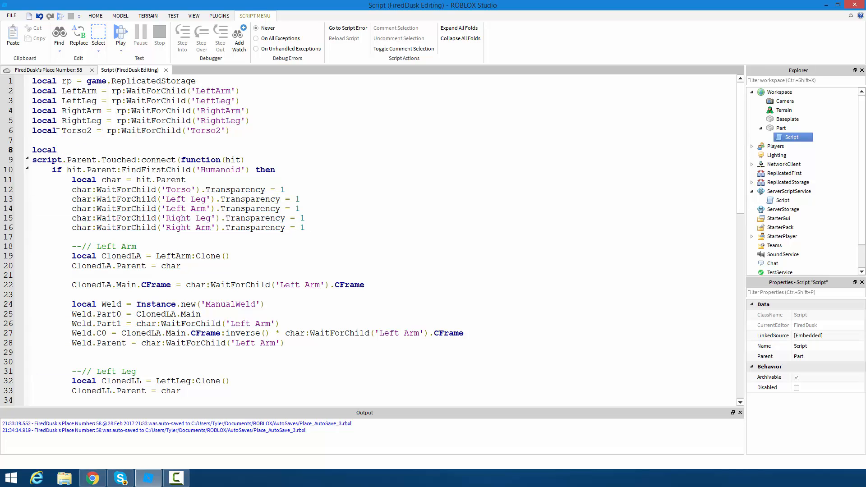
{"action": "type", "text": "Touched ="}
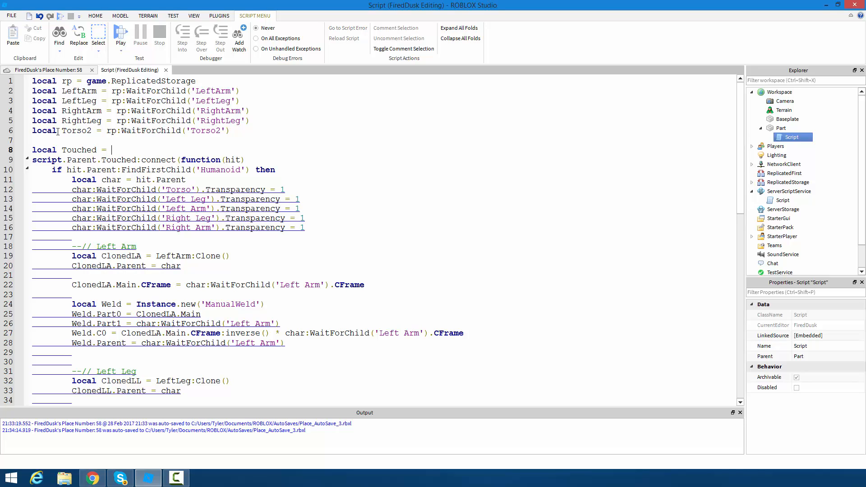
- Initialise Touched as false and add 'and Touched == false' to the Humanoid if check
{"action": "type", "text": "false"}
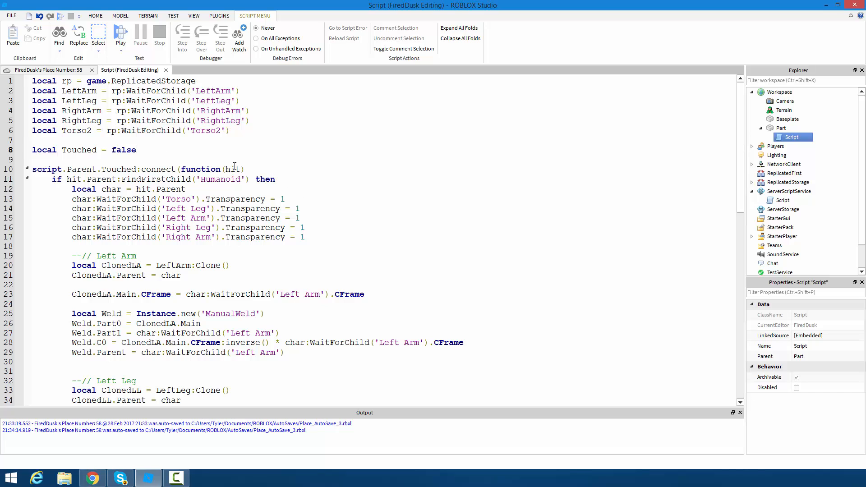
{"action": "left_click_drag", "start_coordinate": [83, 169], "coordinate": [234, 169]}
{"action": "type", "text": "and Touched"}
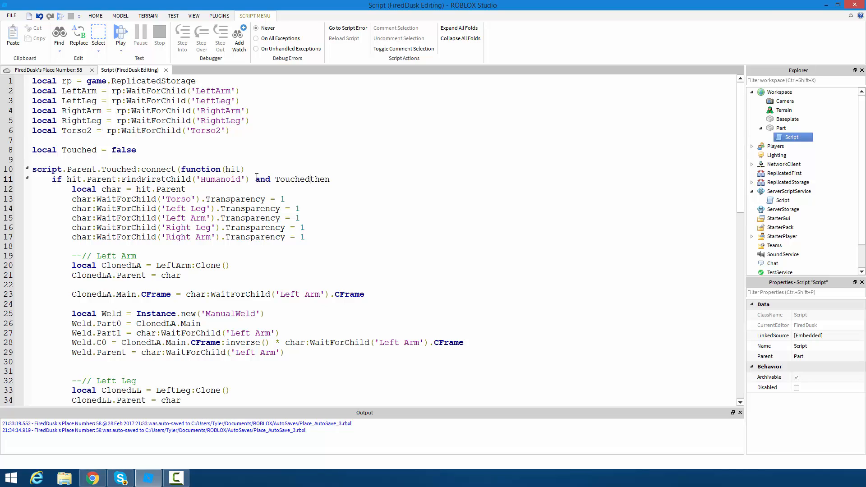
{"action": "type", "text": "="}
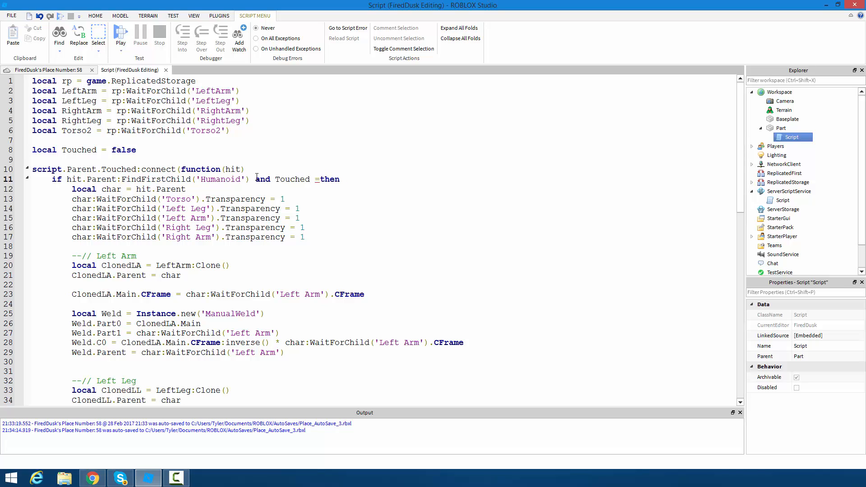
{"action": "type", "text": "="}
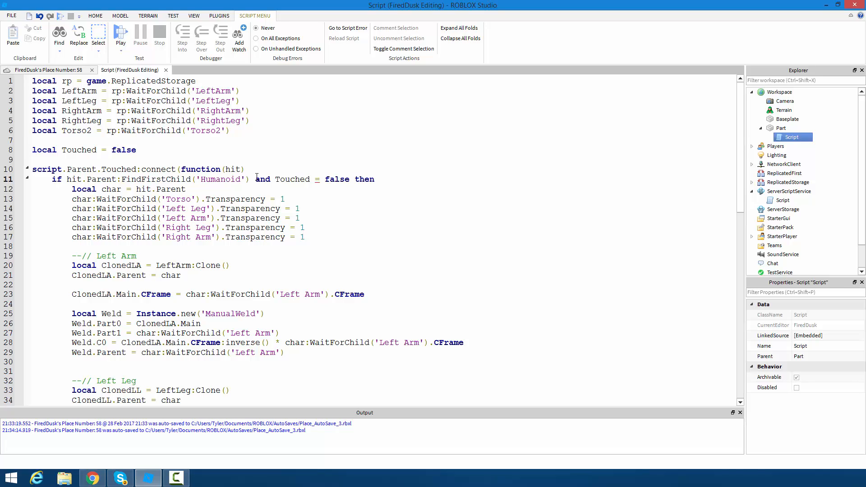
{"action": "type", "text": "="}
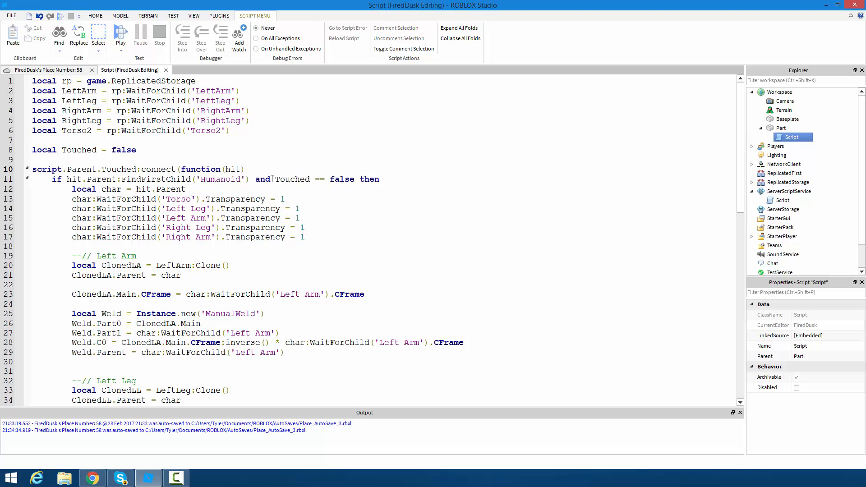
{"action": "double_click", "coordinate": [221, 179]}
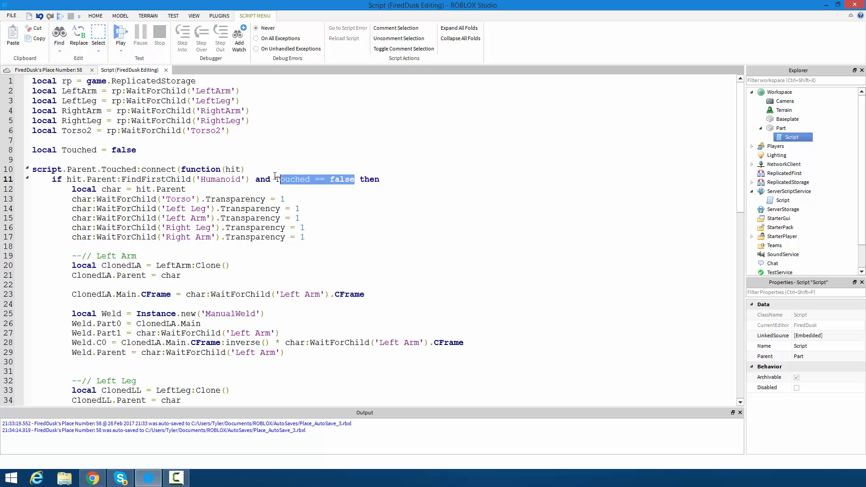
{"action": "left_click", "coordinate": [396, 179]}
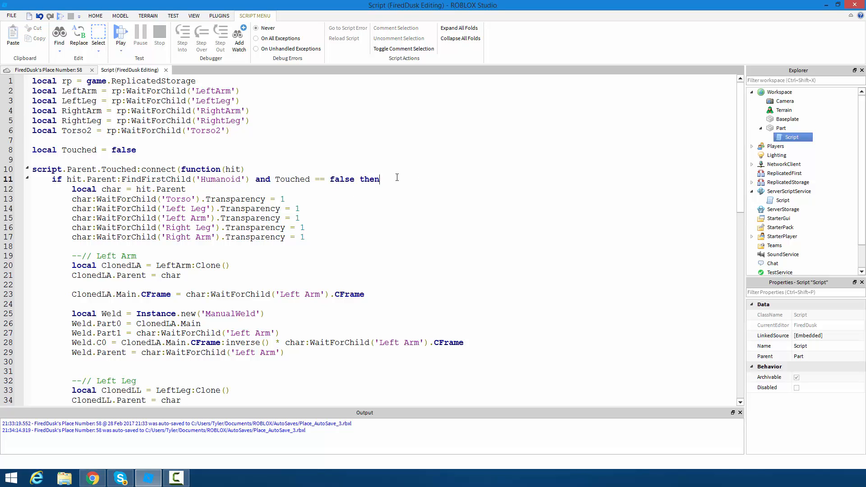
- Set 'Touched = true' inside the if block and scroll through the script
{"action": "type", "text": "Touched = true"}
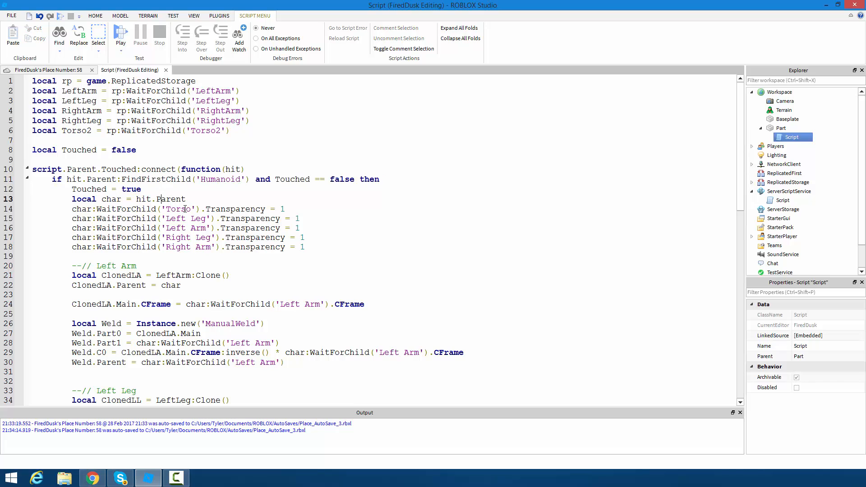
{"action": "scroll", "scroll_direction": "down", "scroll_amount": 3}
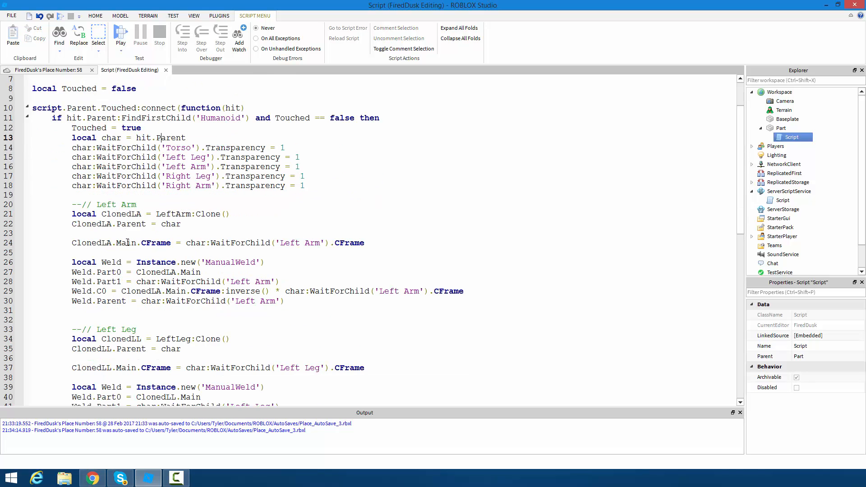
{"action": "scroll", "scroll_direction": "down", "scroll_amount": 3}
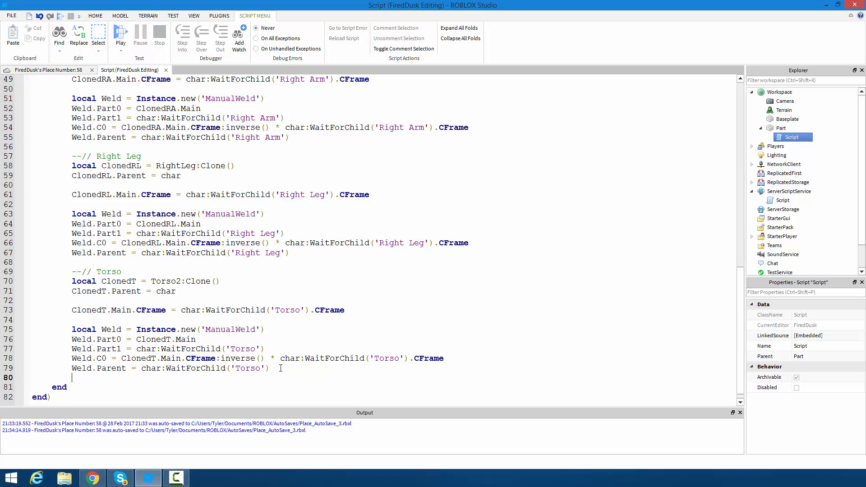
{"action": "type", "text": "Touched ="}
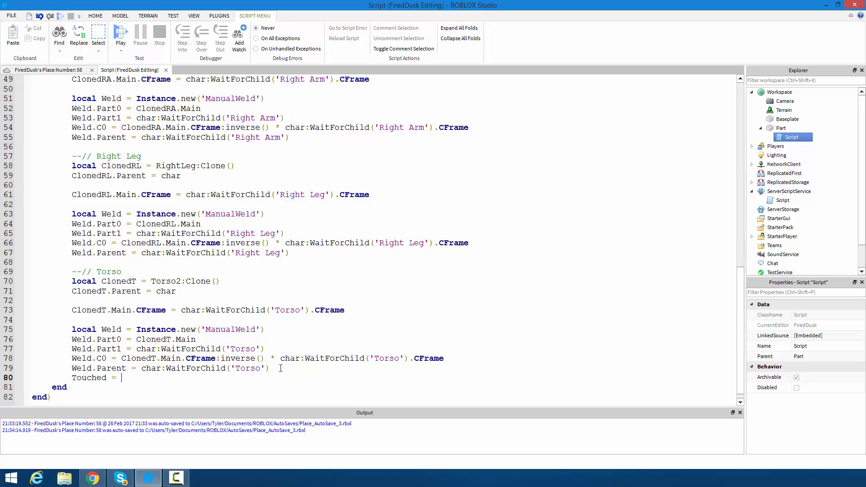
{"action": "scroll", "scroll_direction": "up", "scroll_amount": 3}
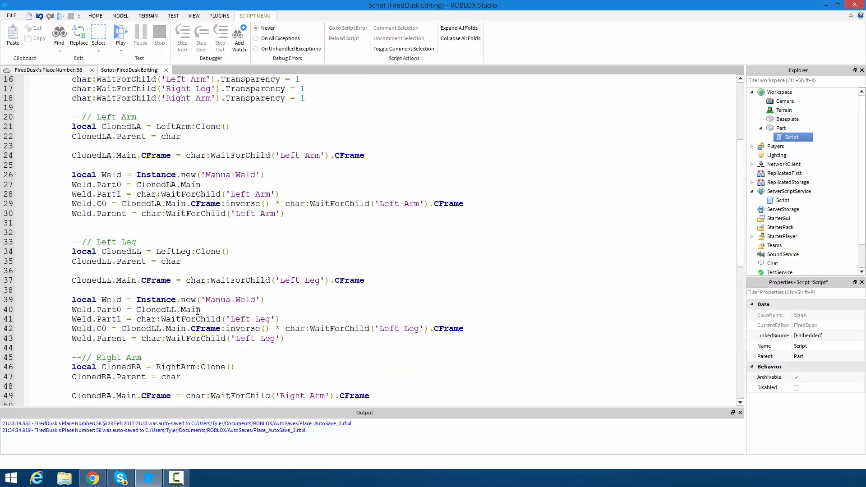
{"action": "scroll", "scroll_direction": "down", "scroll_amount": 3}
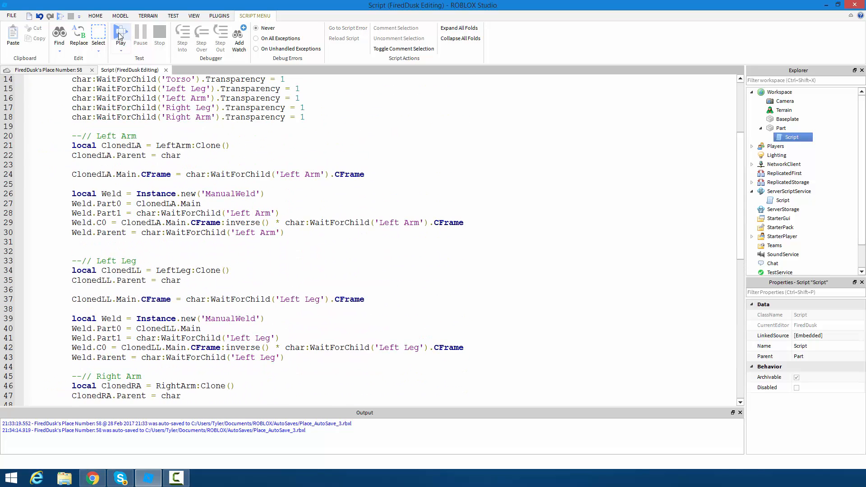
{"action": "left_click", "coordinate": [120, 35]}
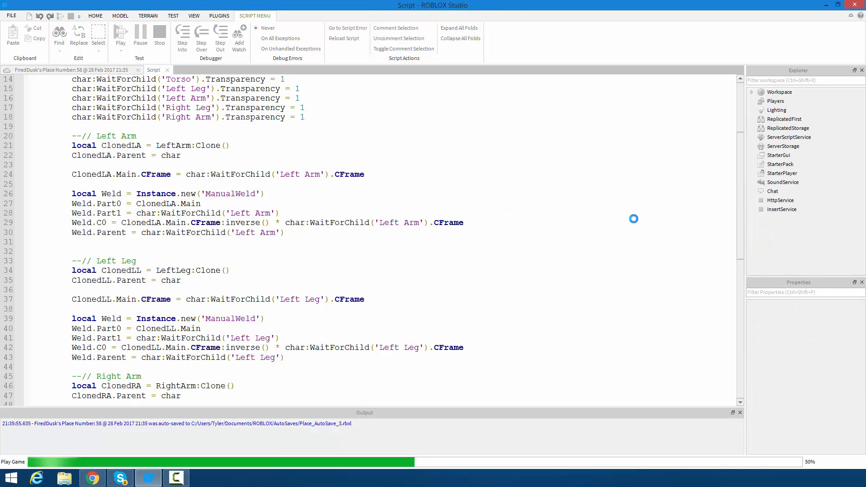
{"action": "left_click", "coordinate": [120, 34]}
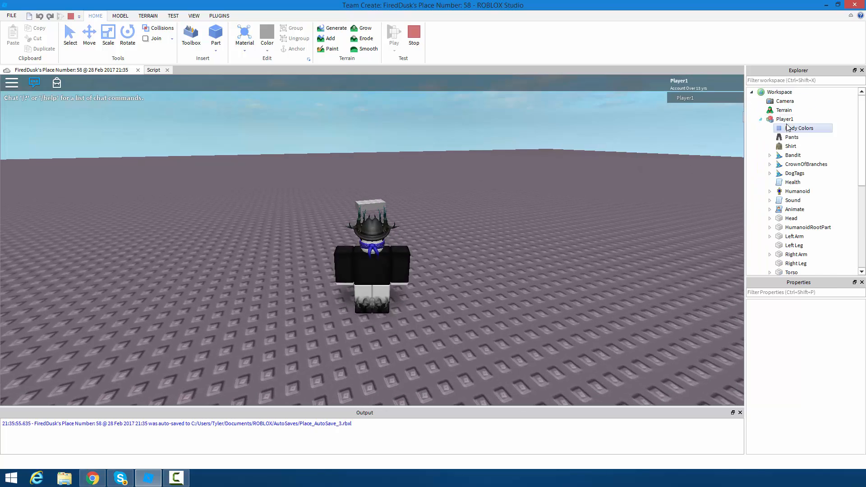
{"action": "left_click", "coordinate": [785, 119]}
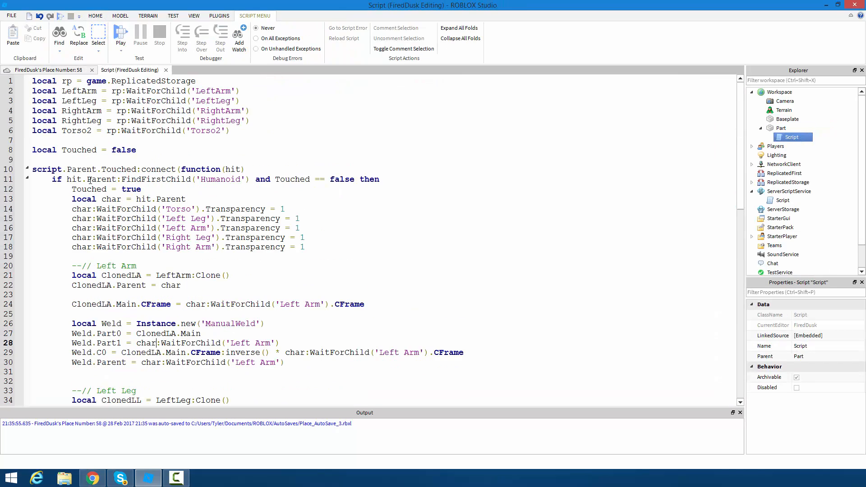
{"action": "double_click", "coordinate": [57, 179]}
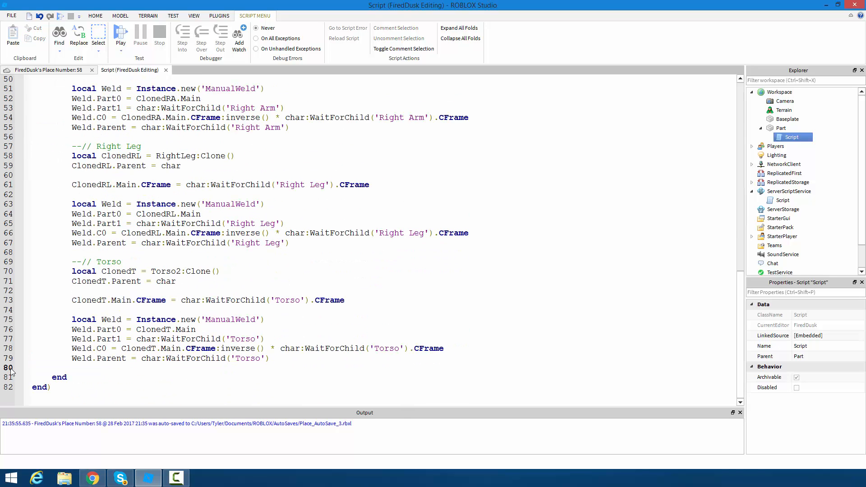
{"action": "type", "text": "Touched = false"}
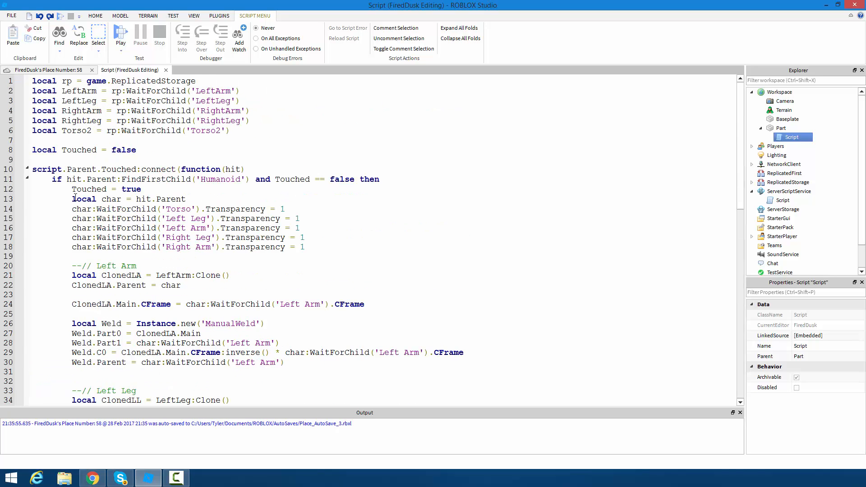
{"action": "scroll", "scroll_direction": "down", "scroll_amount": 3}
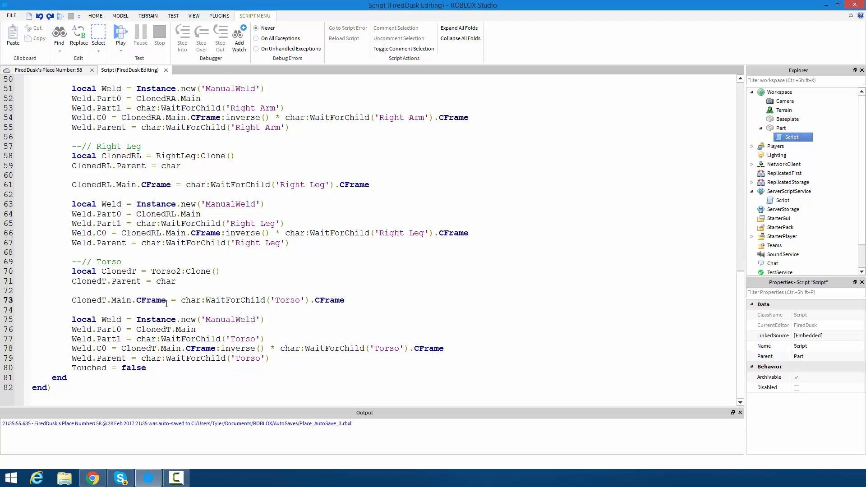
{"action": "scroll", "scroll_direction": "up", "scroll_amount": 3}
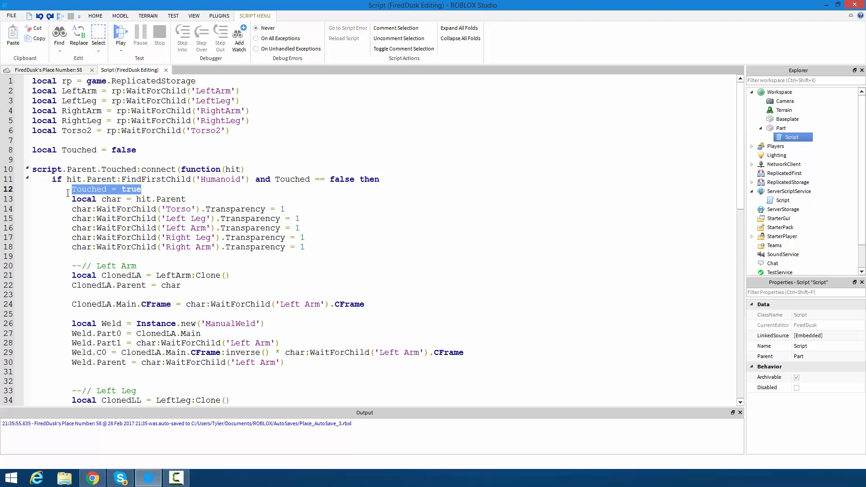
{"action": "scroll", "scroll_direction": "down", "scroll_amount": 3}
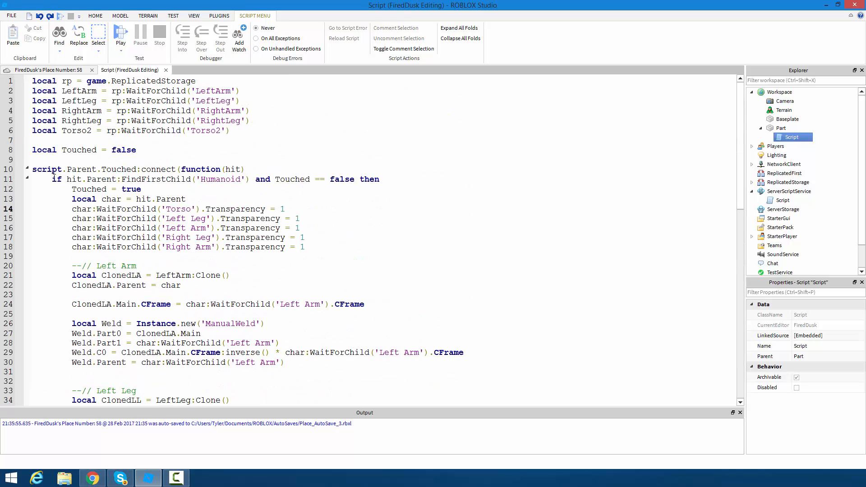
{"action": "left_click", "coordinate": [344, 179]}
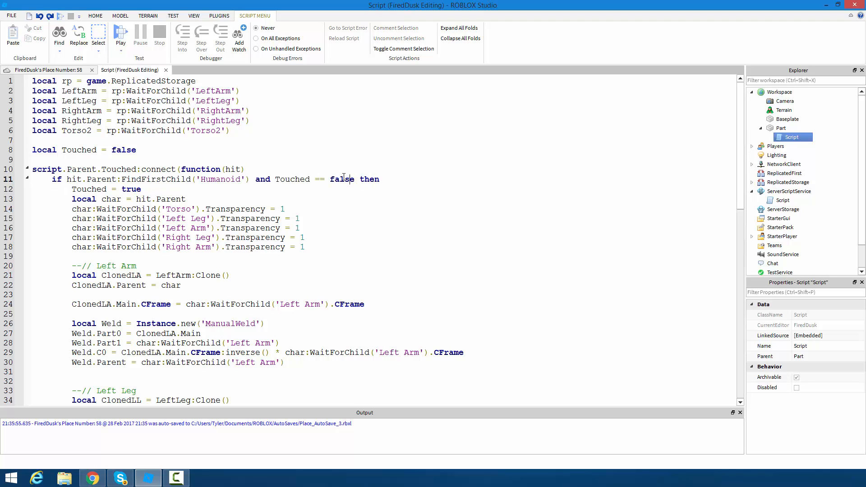
{"action": "double_click", "coordinate": [342, 179]}
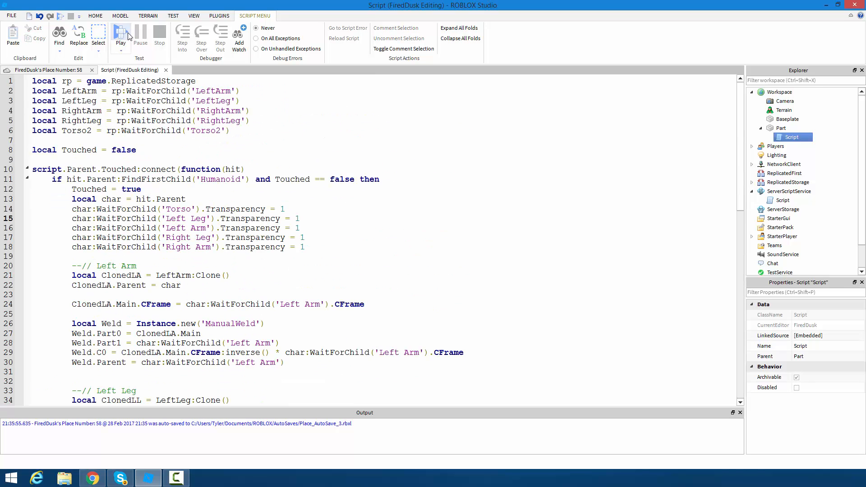
- Run a play test that spawns the avatar, then stop it to resume editing
{"action": "left_click", "coordinate": [120, 36]}
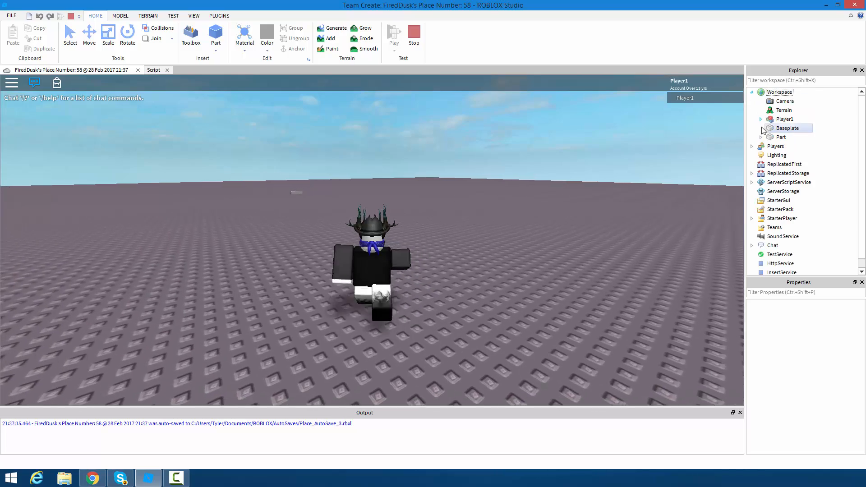
{"action": "left_click", "coordinate": [761, 118]}
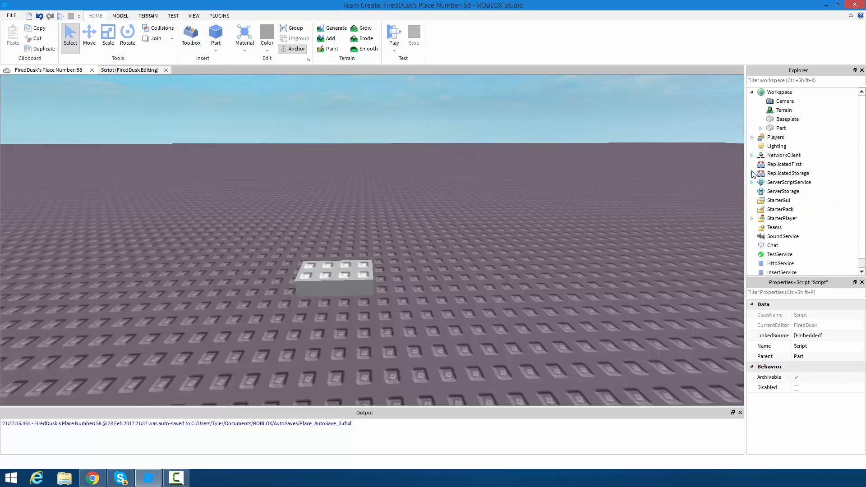
- Playtest and inspect Player1's Left Arm and Left Leg properties, then stop the test
{"action": "left_click", "coordinate": [752, 173]}
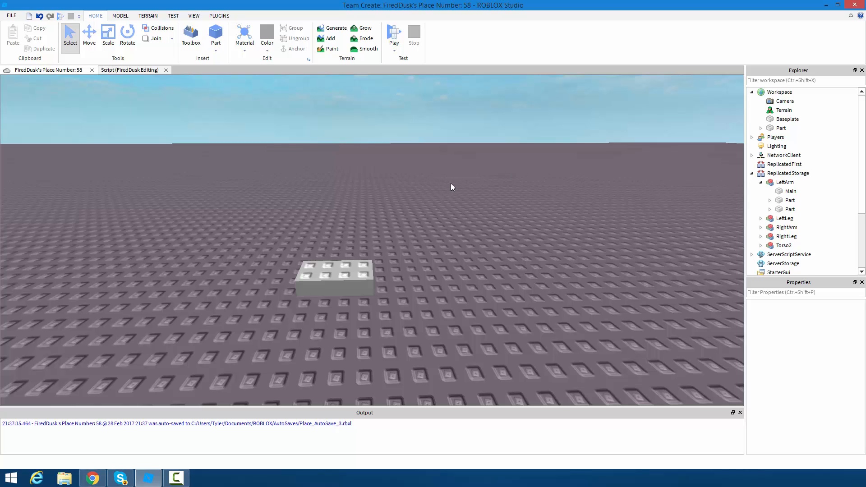
{"action": "left_click", "coordinate": [394, 35]}
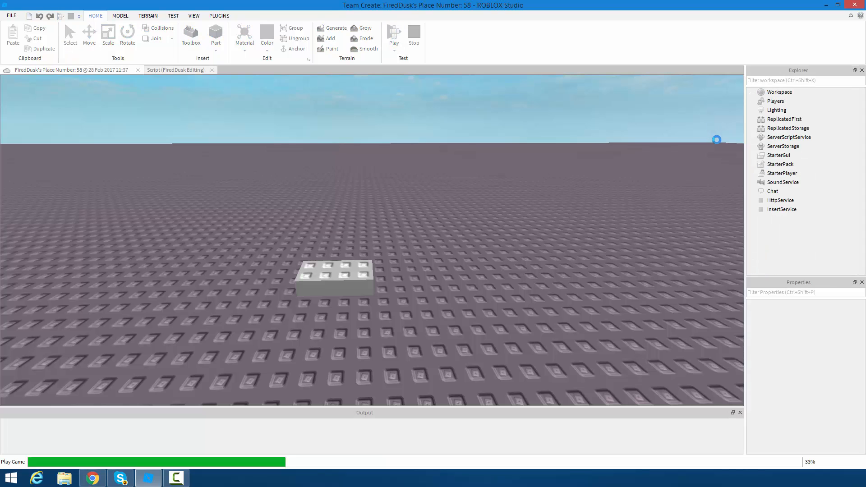
{"action": "left_click", "coordinate": [394, 33]}
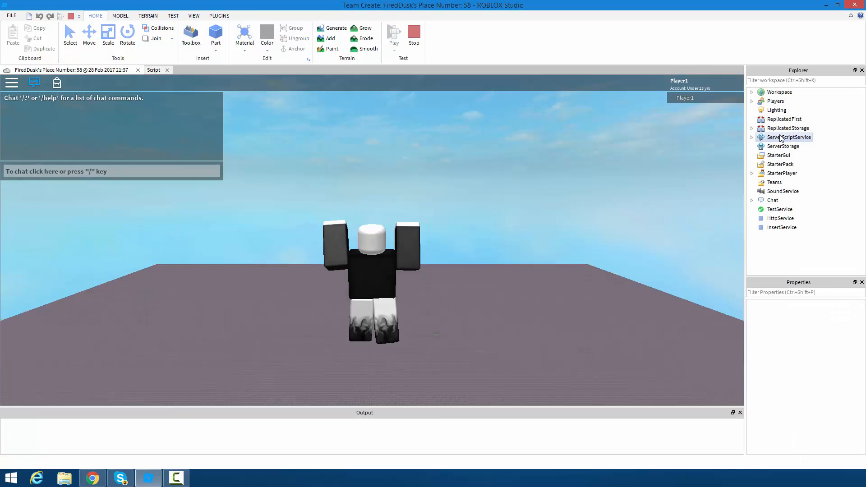
{"action": "left_click", "coordinate": [752, 91]}
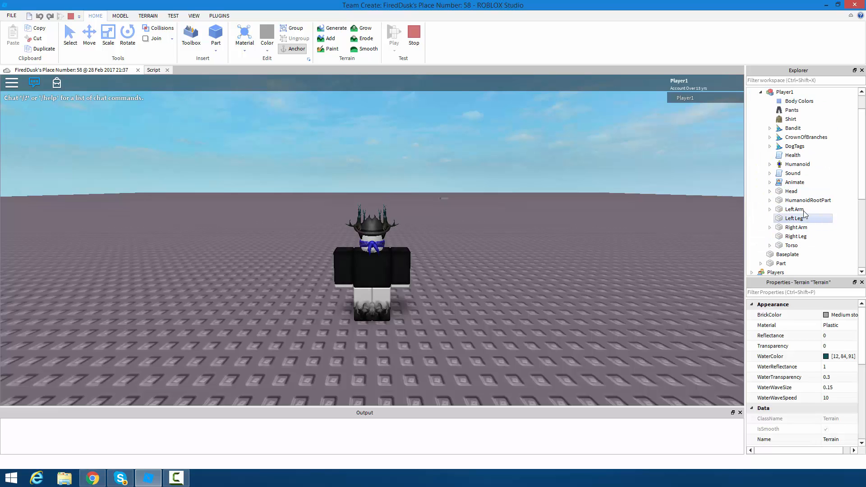
{"action": "left_click", "coordinate": [795, 208]}
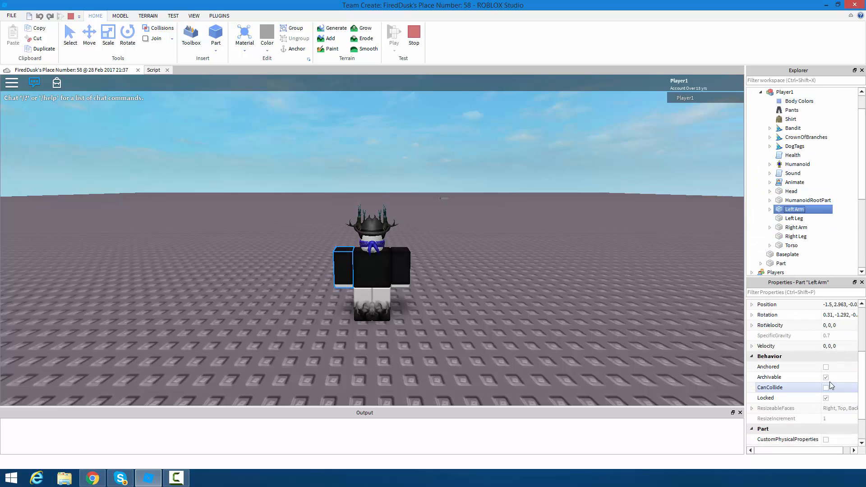
{"action": "left_click", "coordinate": [795, 219]}
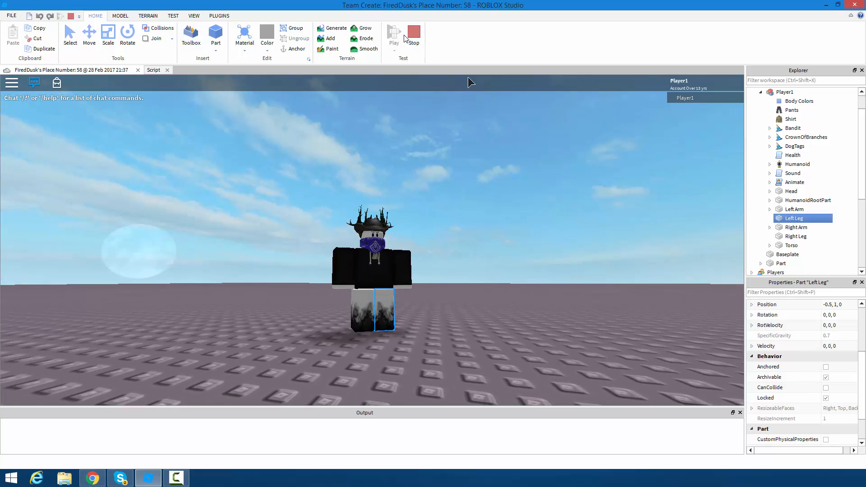
{"action": "mouse_move", "coordinate": [417, 321]}
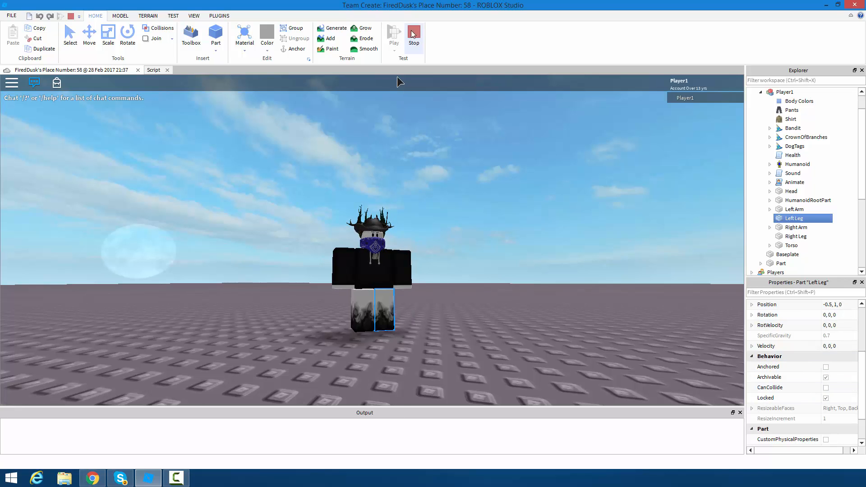
{"action": "left_click", "coordinate": [414, 34]}
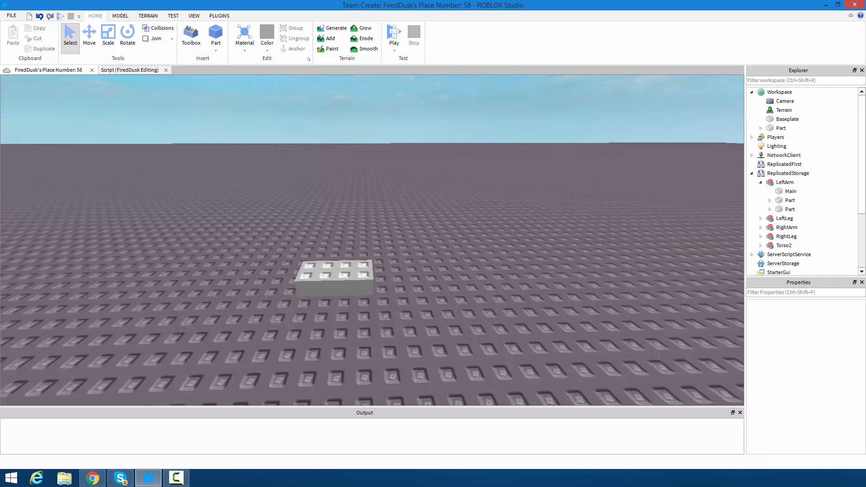
- Select the LeftArm model's parts and expand RightArm to compare the morphs
{"action": "left_click", "coordinate": [791, 191]}
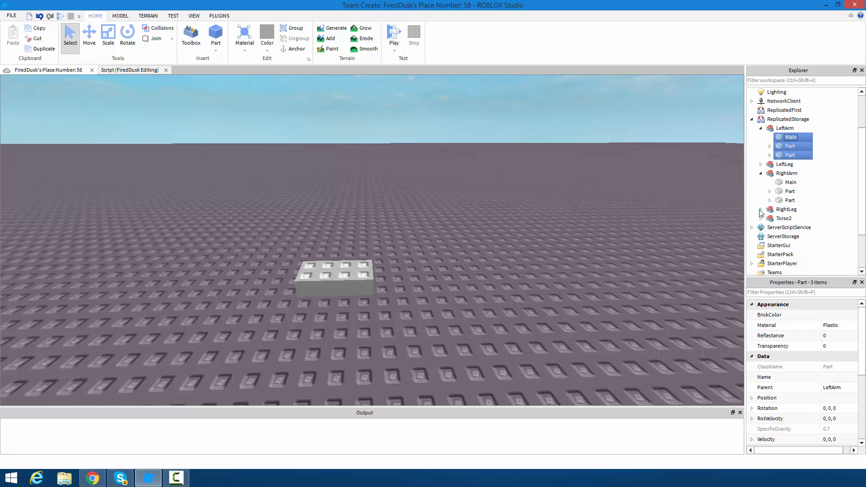
{"action": "left_click", "coordinate": [760, 209]}
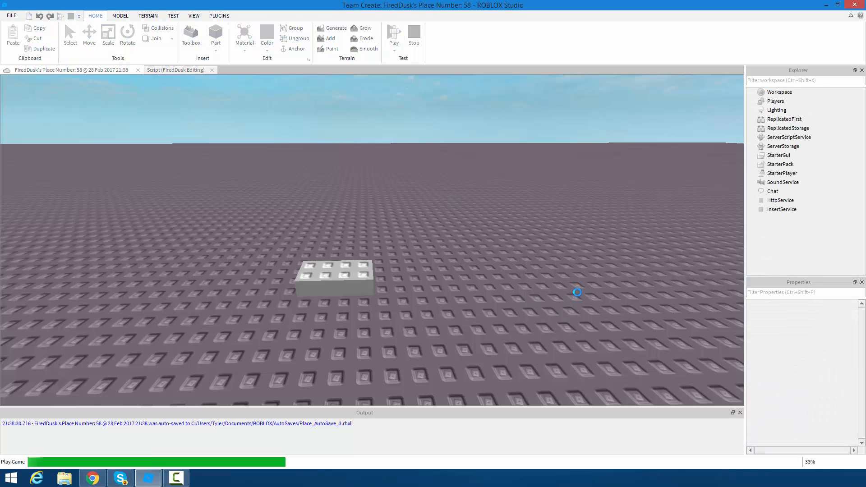
- End the latest play test and return to Edit mode with the brick on the baseplate
{"action": "left_click", "coordinate": [393, 33]}
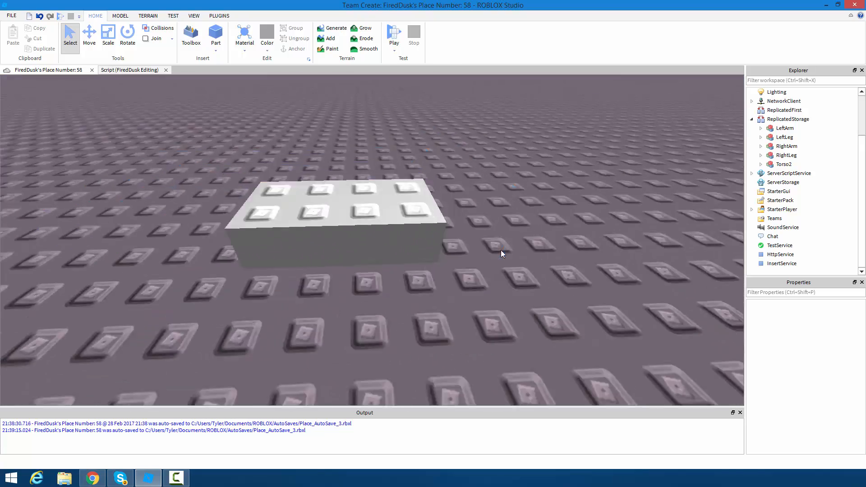
{"action": "left_click", "coordinate": [359, 221]}
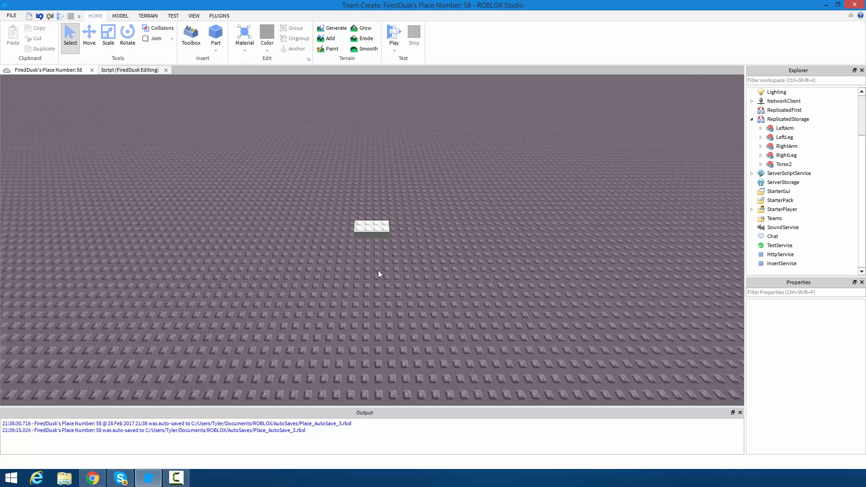
{"action": "mouse_move", "coordinate": [678, 313]}
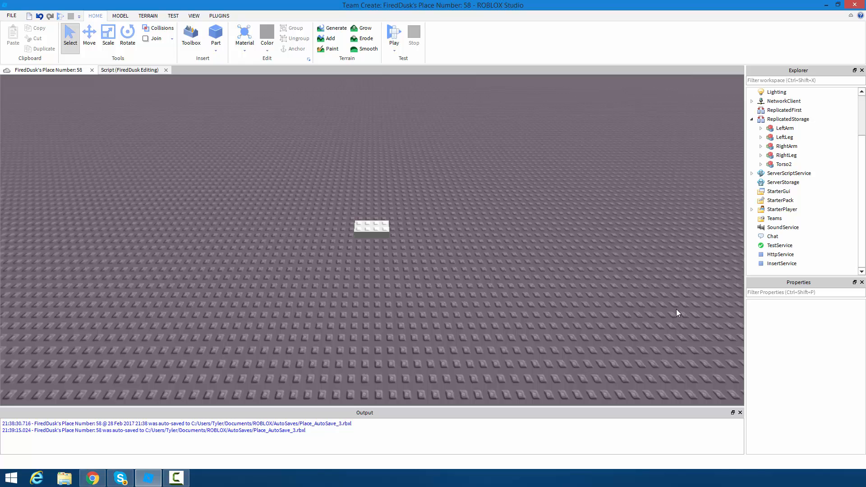
{"action": "mouse_move", "coordinate": [392, 187]}
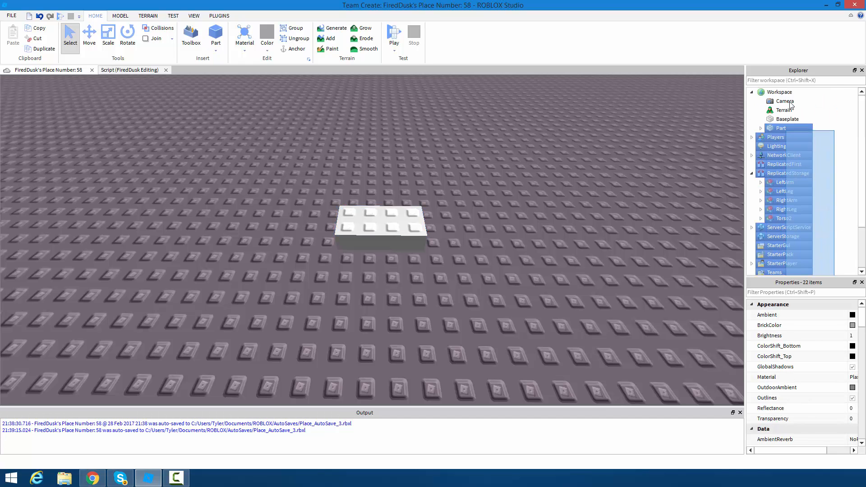
- Select the Workspace Camera and insert a new child object into it
{"action": "left_click", "coordinate": [785, 100]}
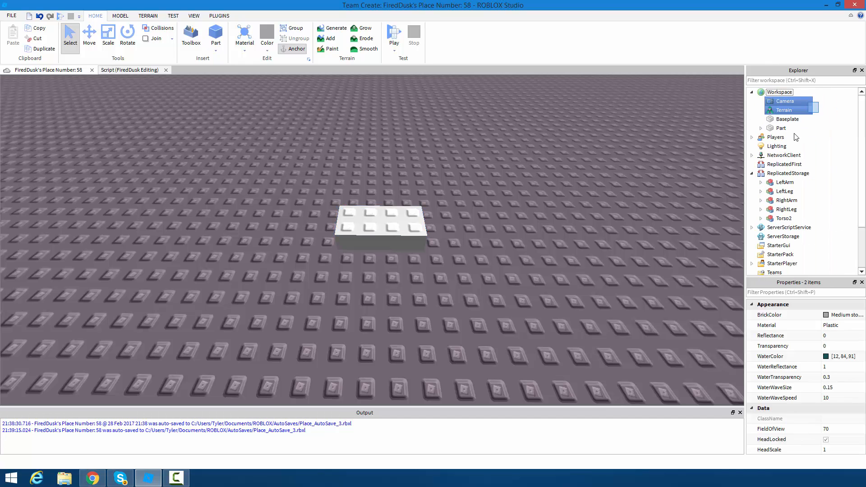
{"action": "left_click", "coordinate": [780, 91]}
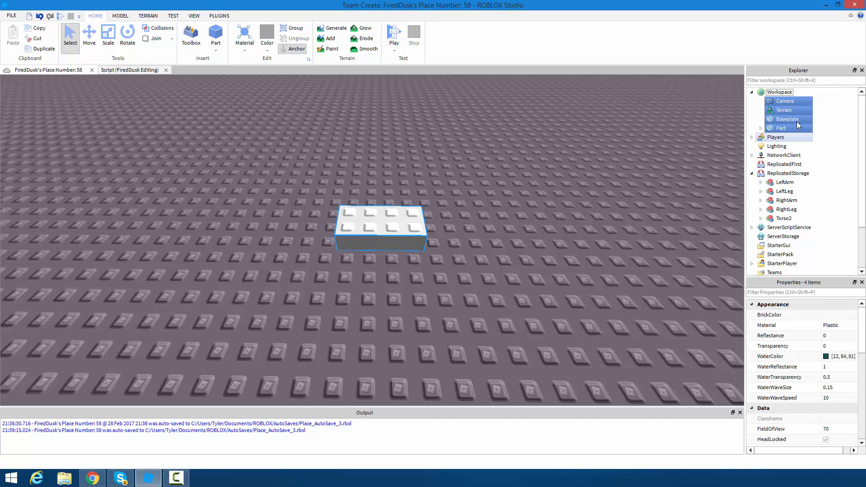
{"action": "left_click", "coordinate": [779, 91]}
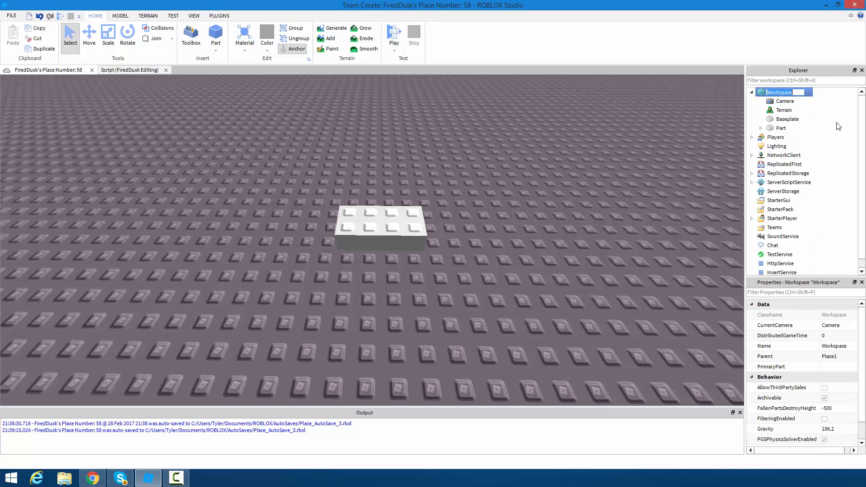
{"action": "left_click", "coordinate": [785, 101]}
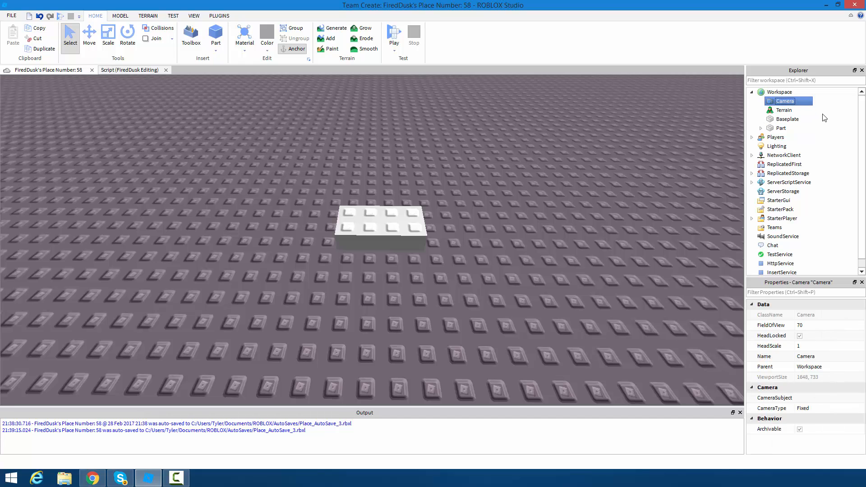
{"action": "right_click", "coordinate": [785, 100]}
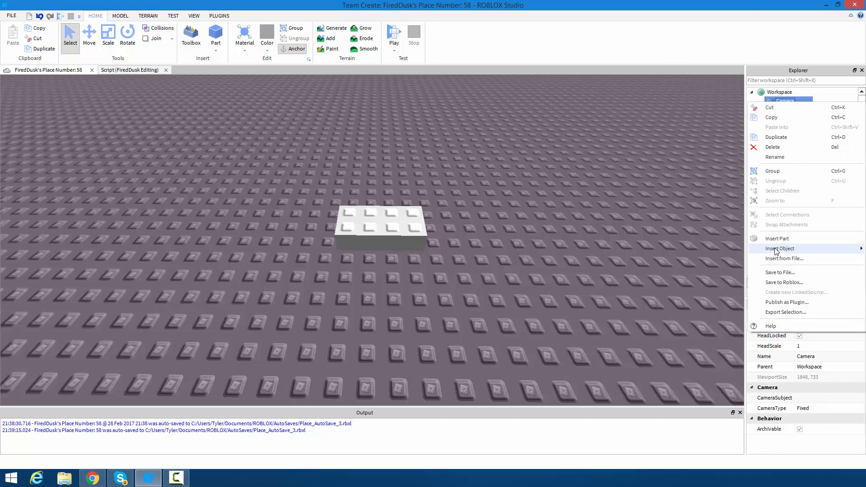
{"action": "left_click", "coordinate": [779, 249]}
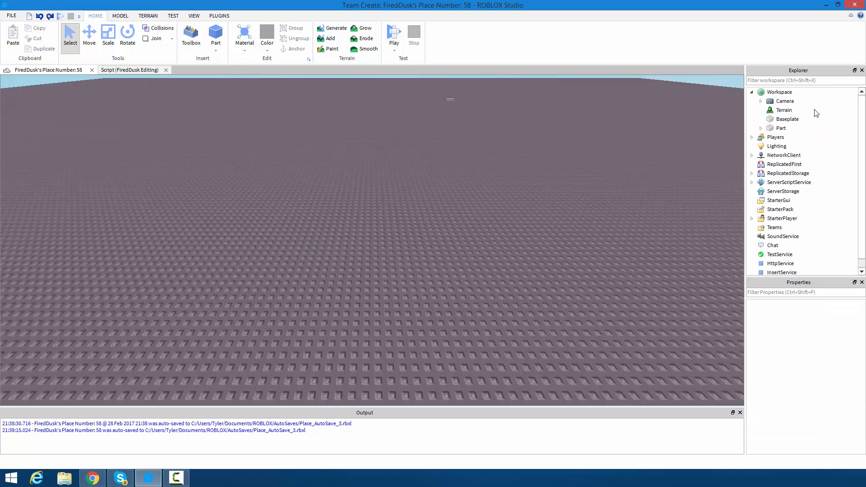
{"action": "mouse_move", "coordinate": [590, 216]}
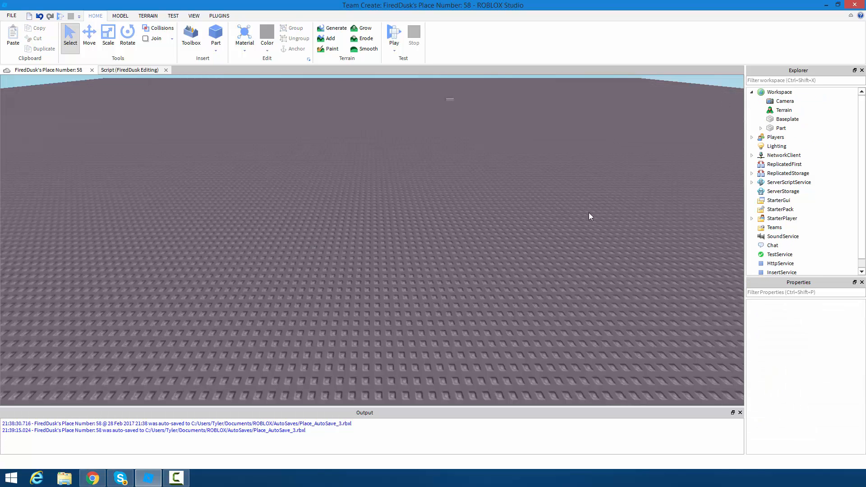